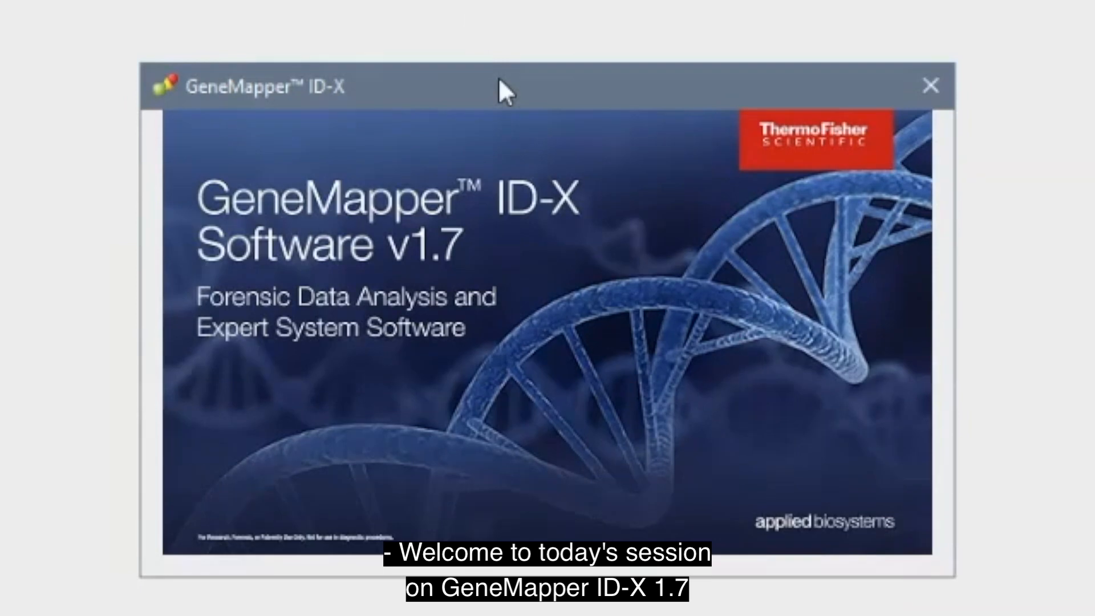
Close the GeneMapper ID-X v1.7 welcome splash to reach the empty untitled project.
left_click(219, 42)
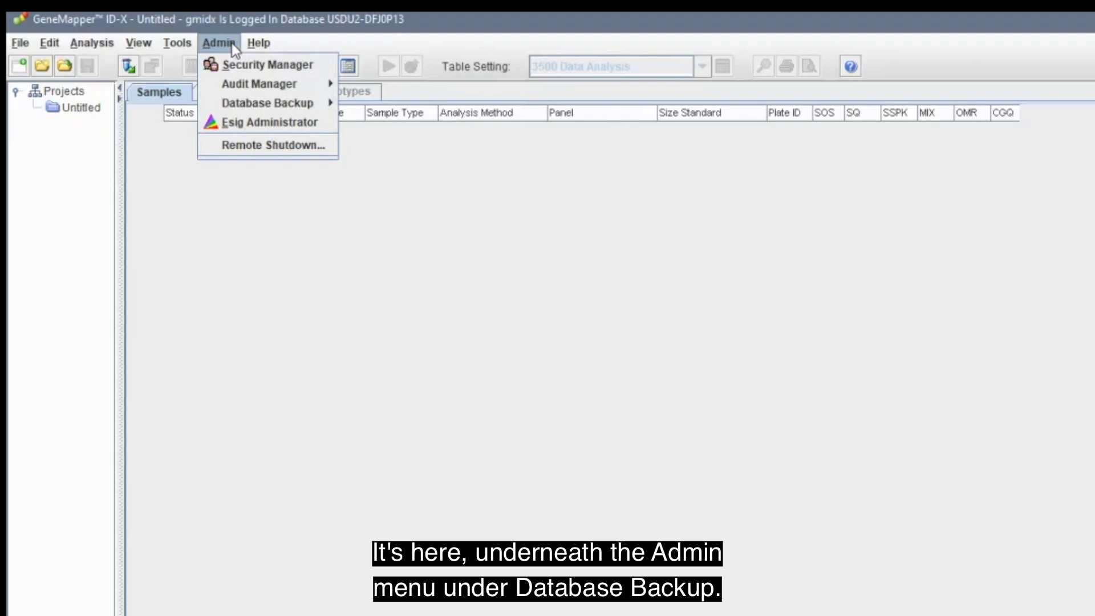
mouse_move(267, 103)
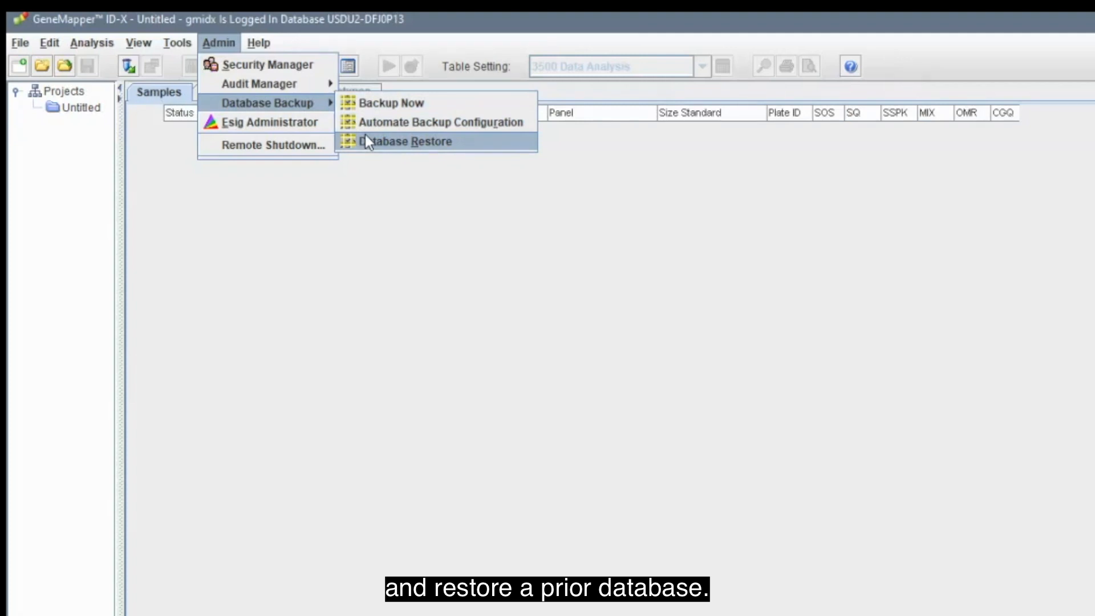
mouse_move(372, 127)
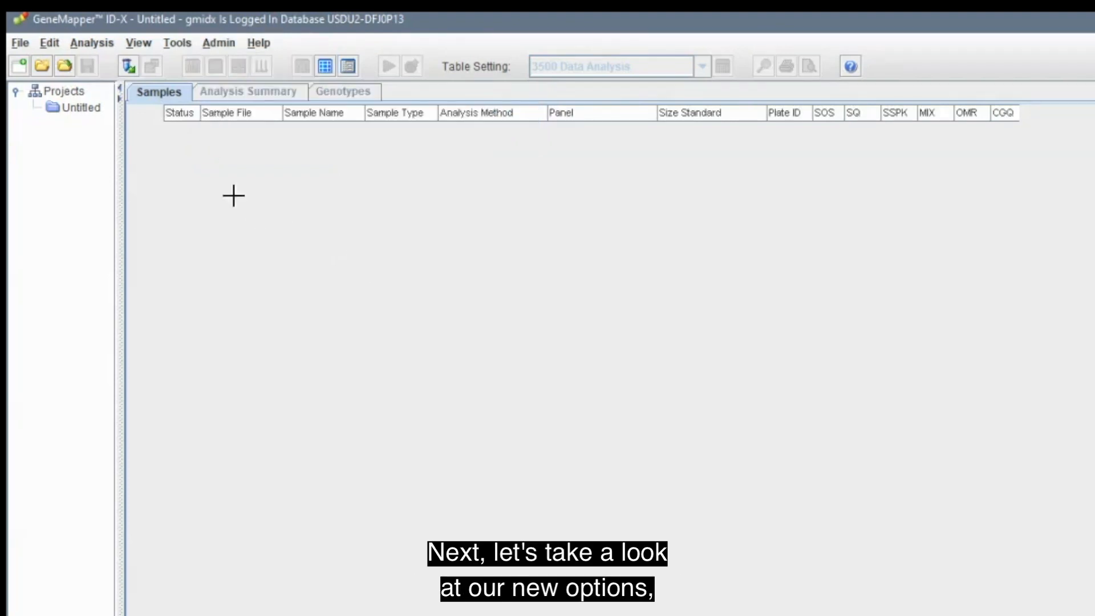
mouse_move(63, 67)
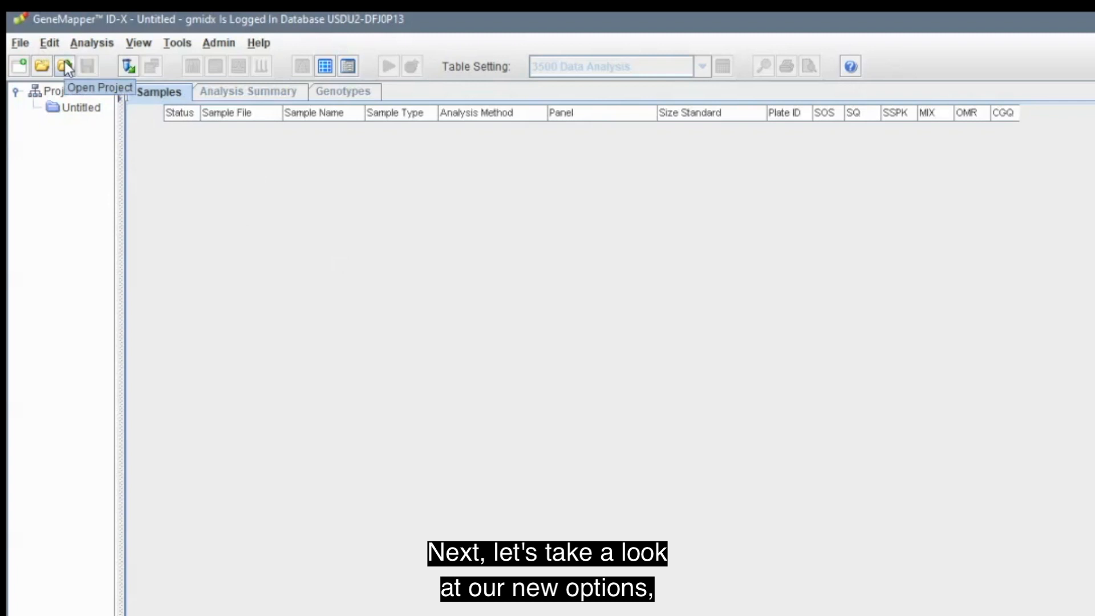
Bring up Project Options on General settings: blank-project startup and 5-minute autosave.
left_click(19, 43)
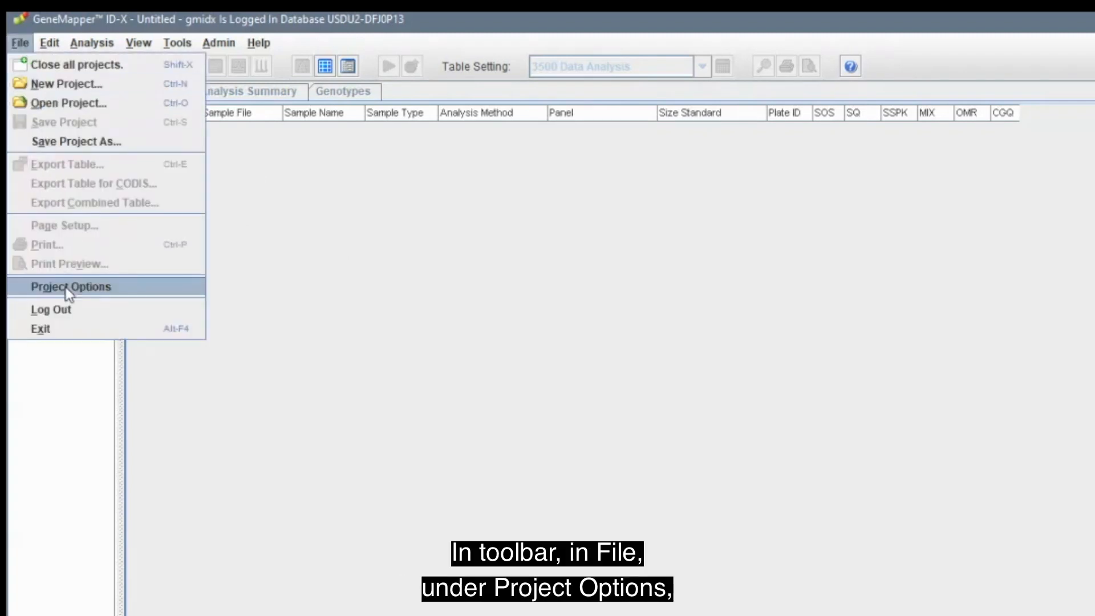
left_click(71, 287)
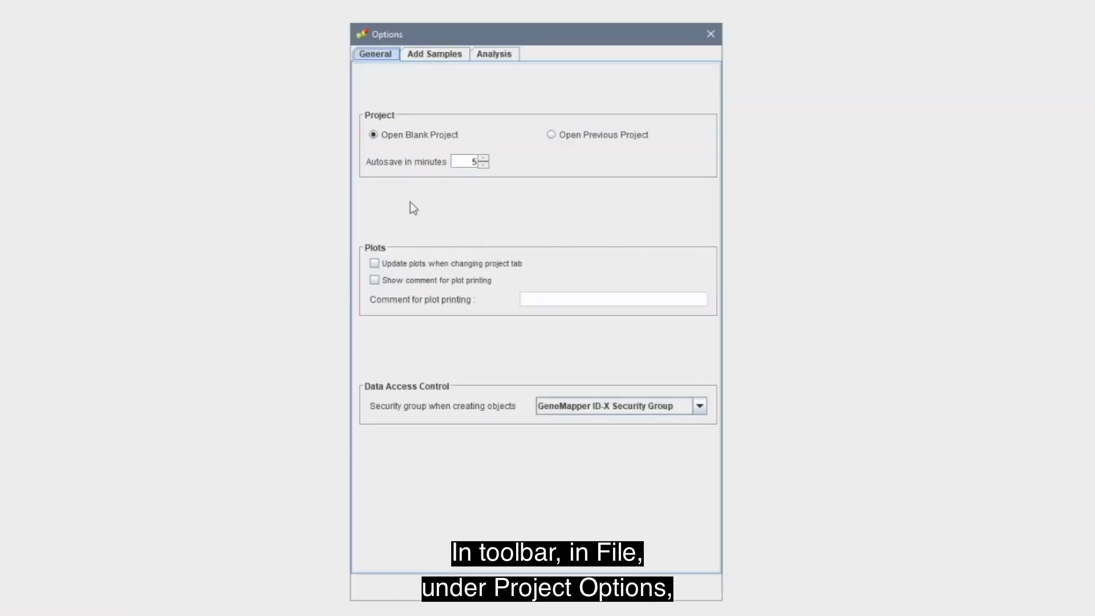
mouse_move(417, 203)
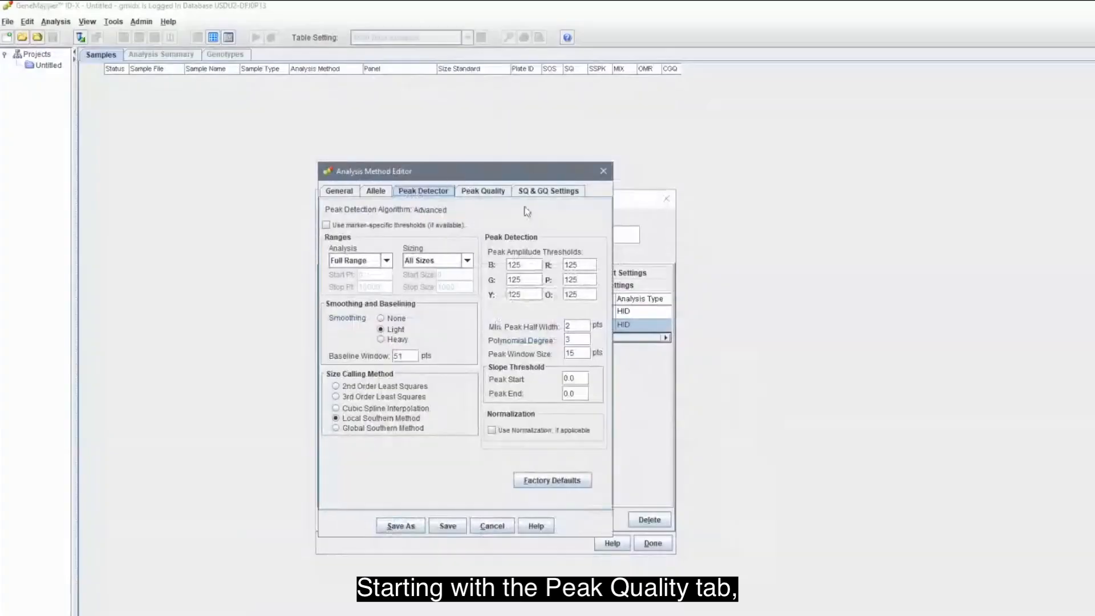
Show the Analysis Method's Peak Quality page: peak height, ratio, spike and pull-up settings.
left_click(482, 191)
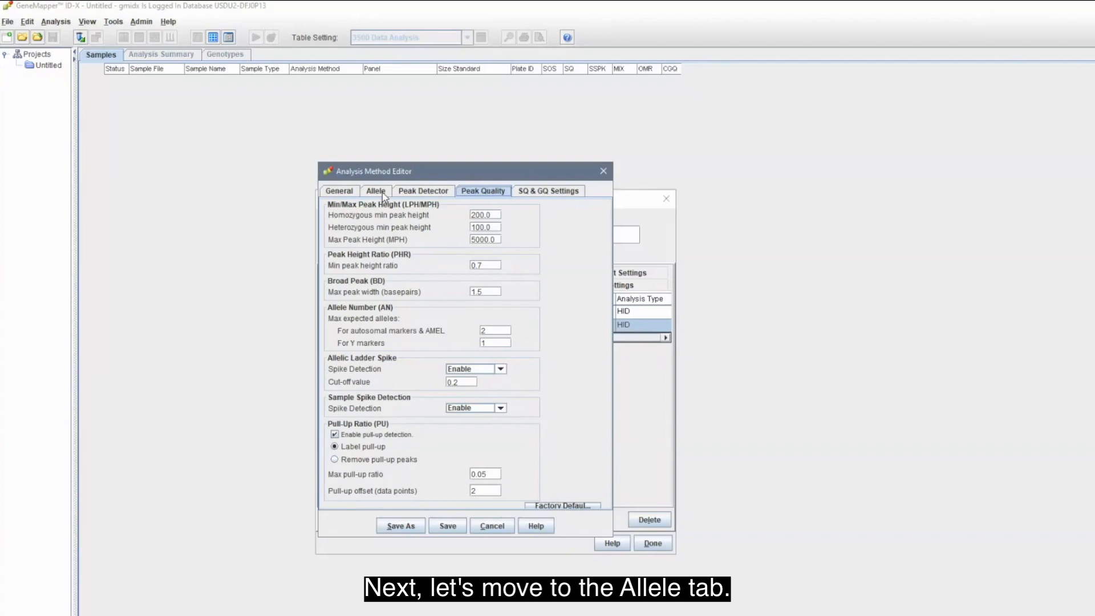
Show the Allele page with bin set, stutter ratio options and repeat-type values.
left_click(376, 191)
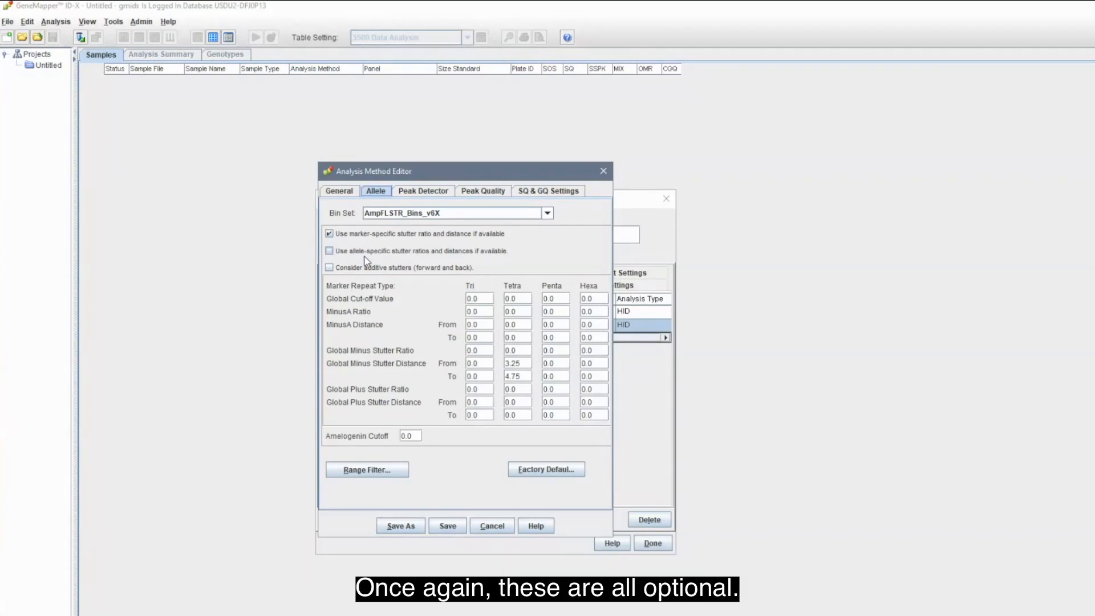
Show the Peak Detector page with marker-specific thresholds, ranges, smoothing and size calling.
left_click(423, 190)
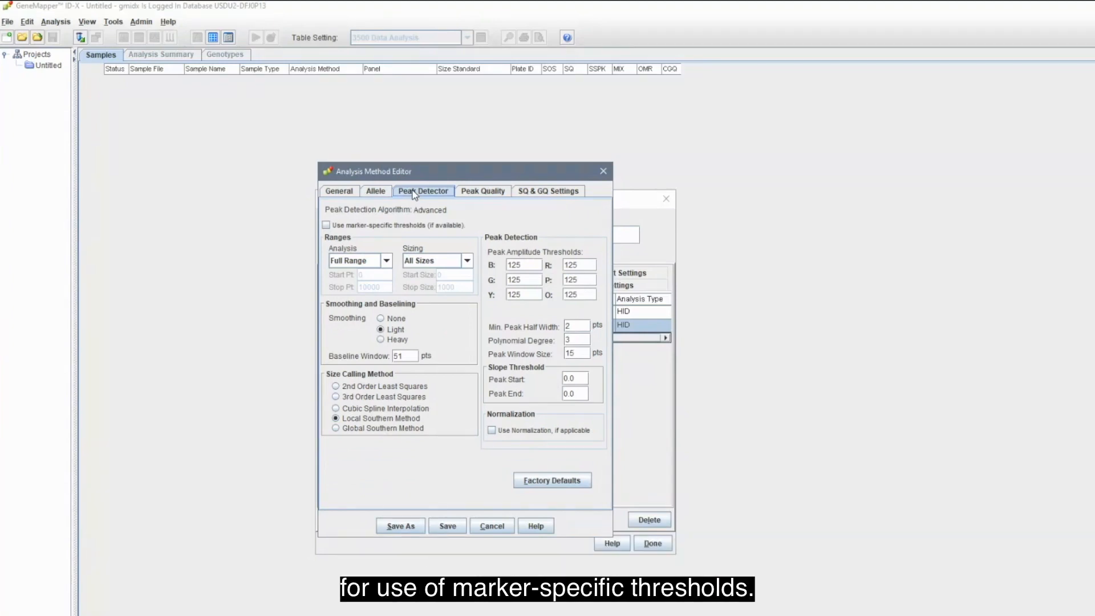
mouse_move(392, 238)
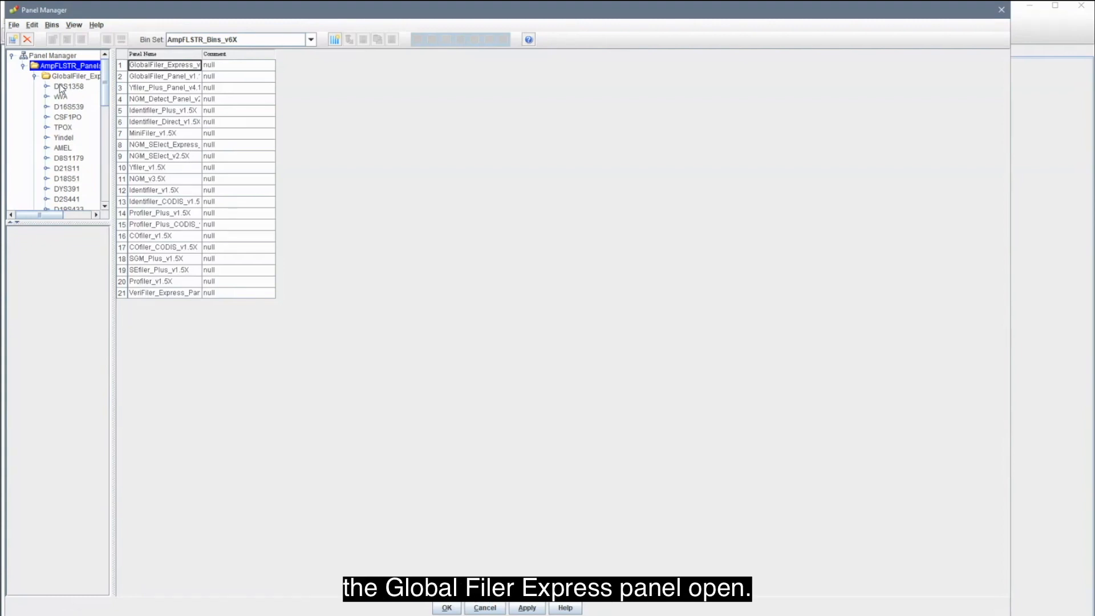
Select and expand marker D3S1358 in Panel Manager to view its stutter ratio tables.
left_click(65, 86)
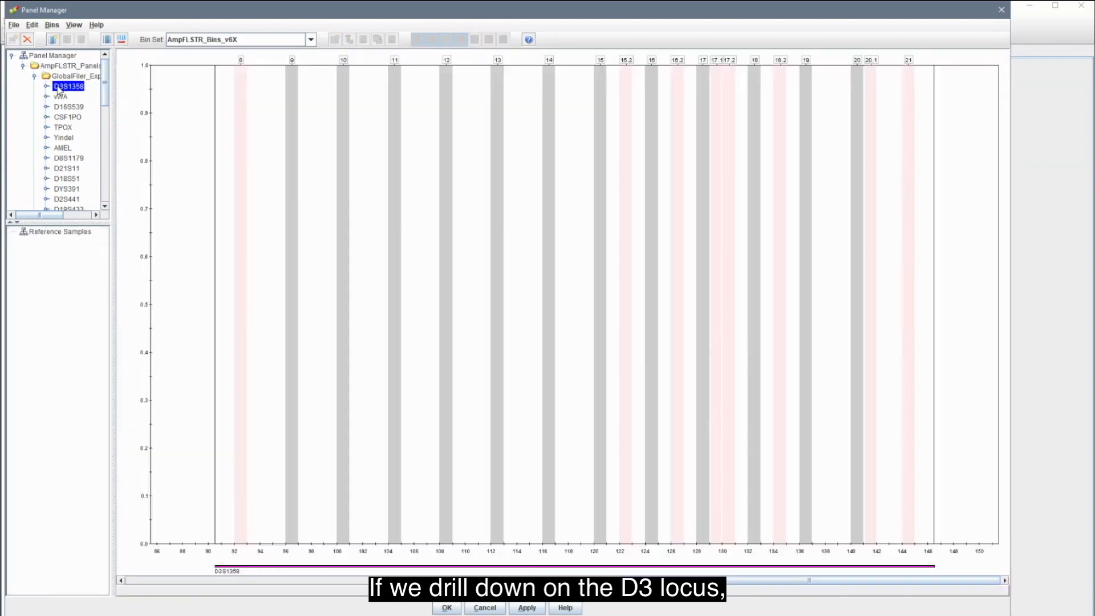
left_click(45, 86)
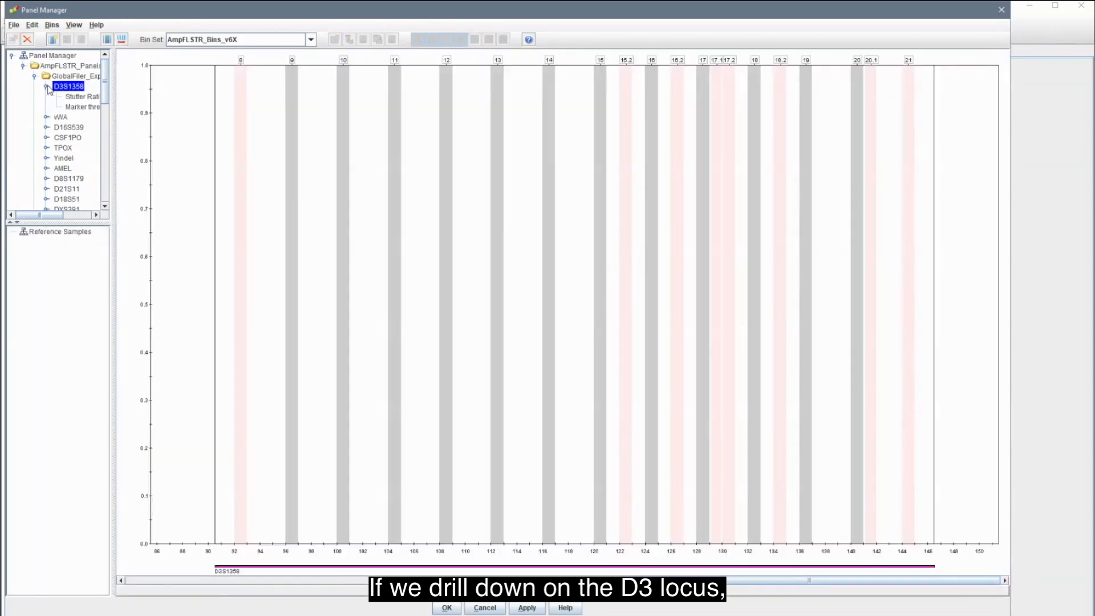
left_click(81, 96)
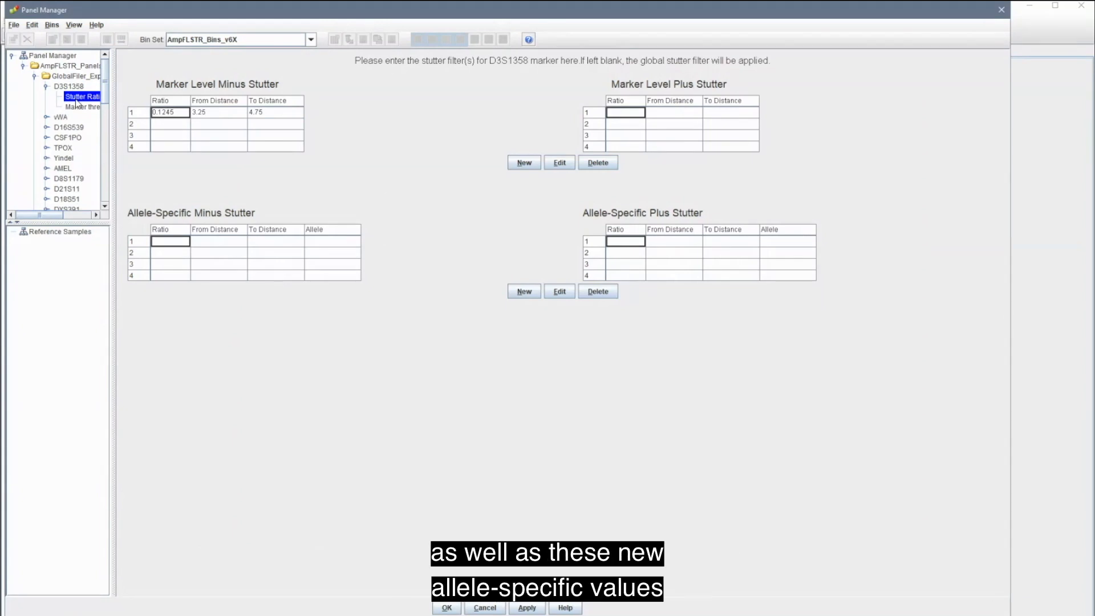
mouse_move(316, 196)
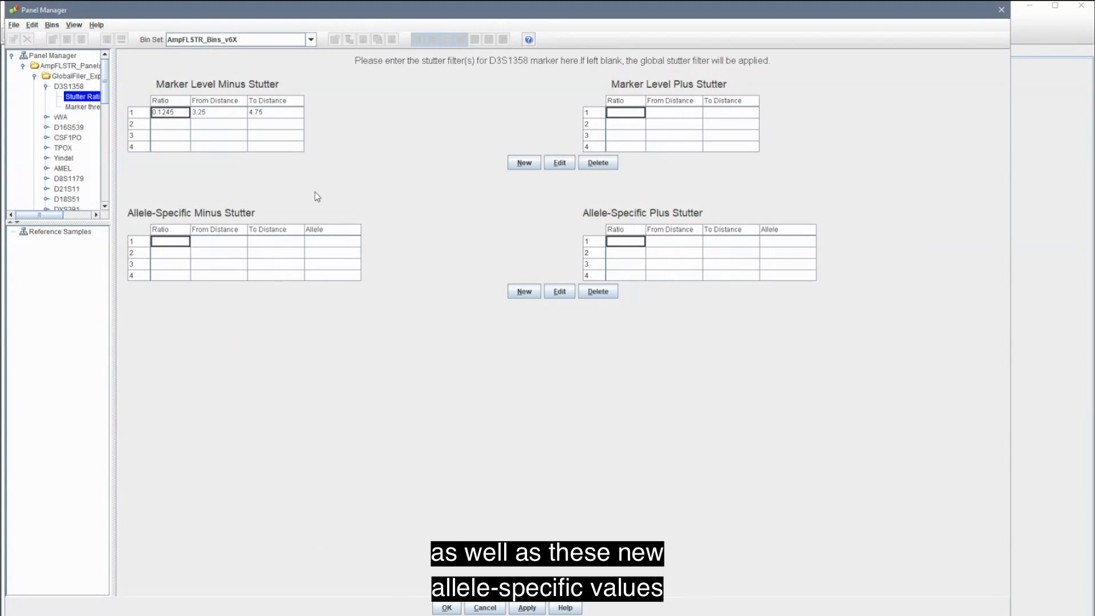
mouse_move(310, 297)
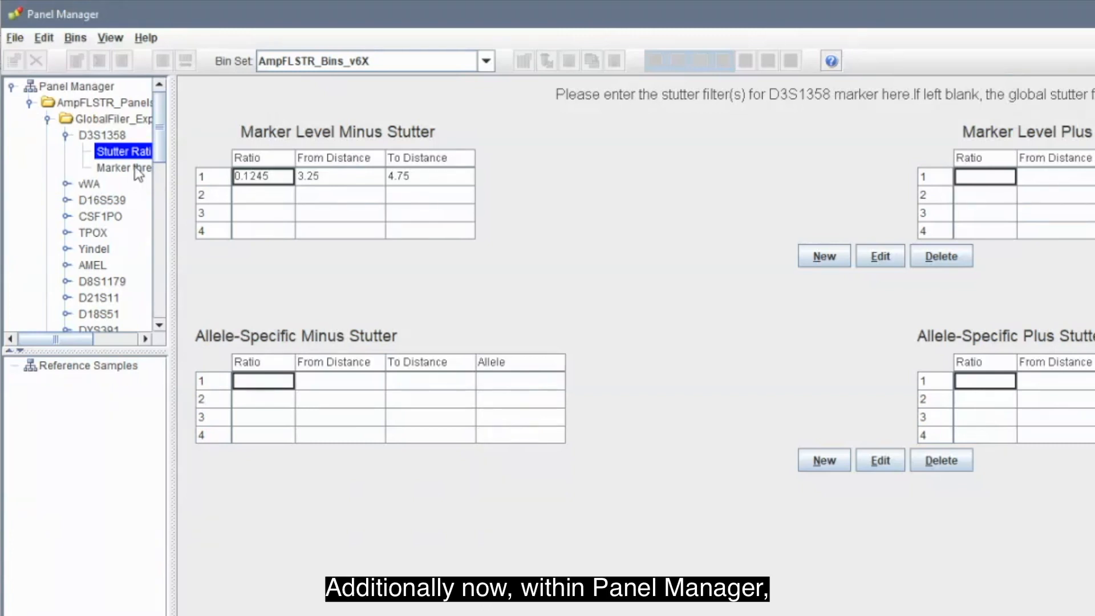
View the D3S1358 marker threshold settings before leaving Panel Manager.
left_click(123, 167)
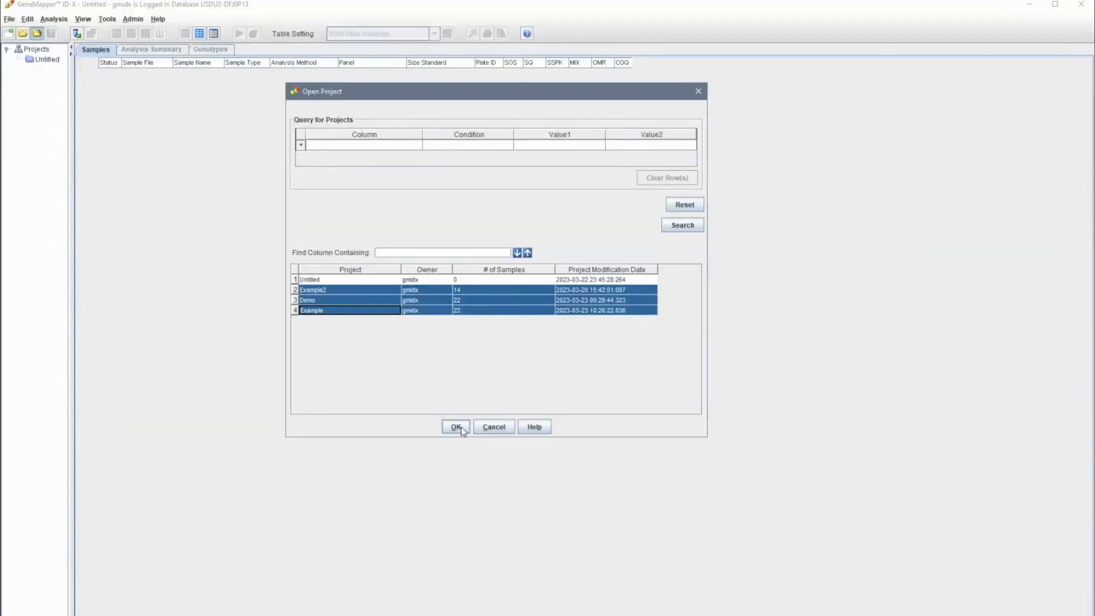
Confirm opening Example2, Demo and Example so their samples fill the table.
left_click(455, 426)
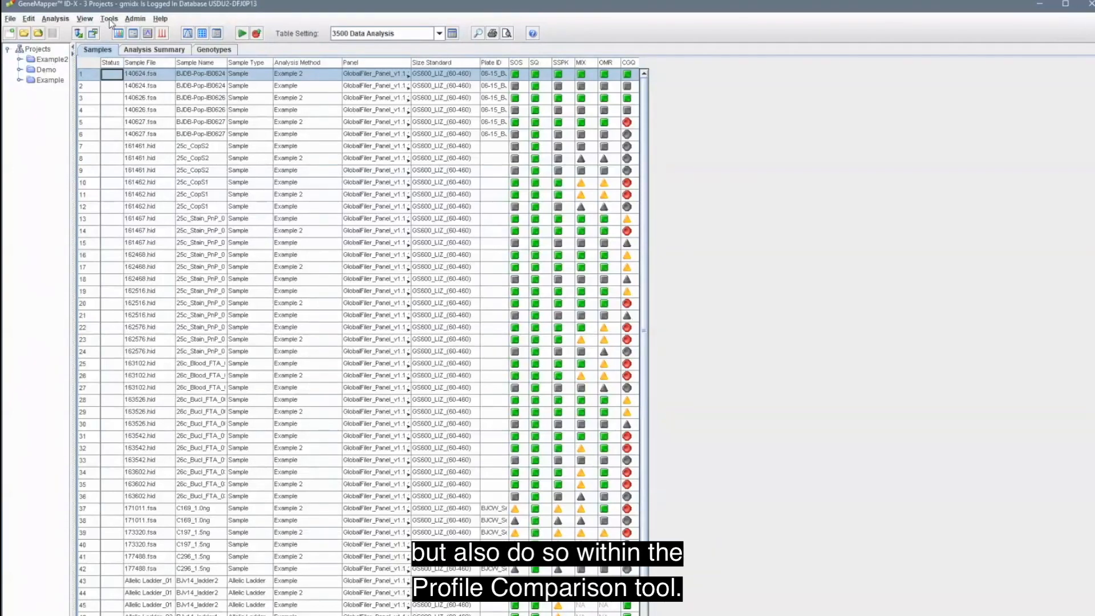
Start a Profile Comparison on all samples and view Sample Comparison at 90% threshold.
left_click(112, 19)
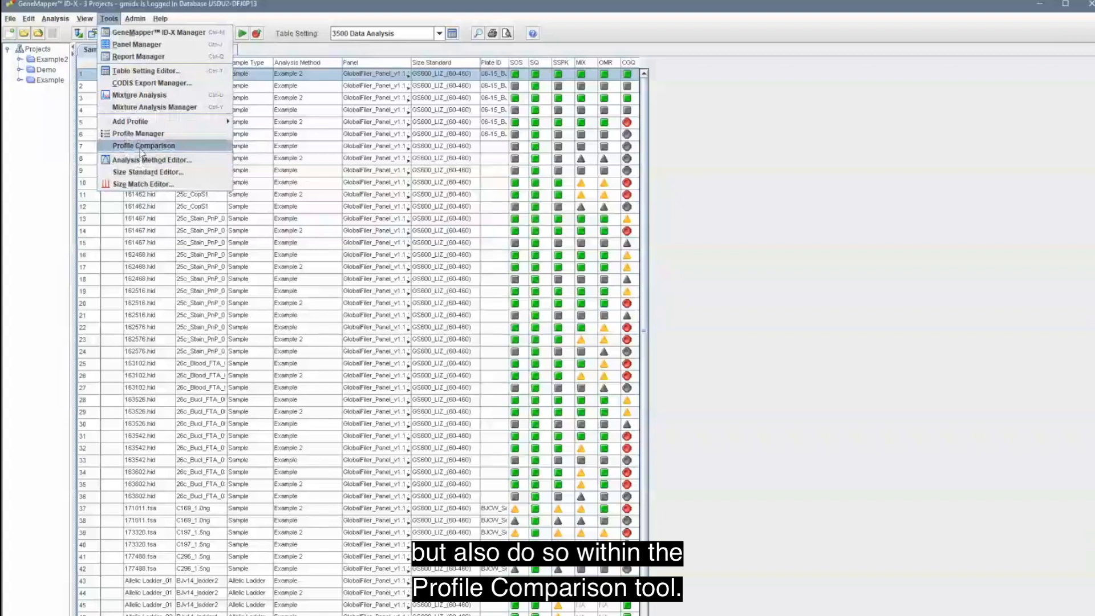
left_click(144, 146)
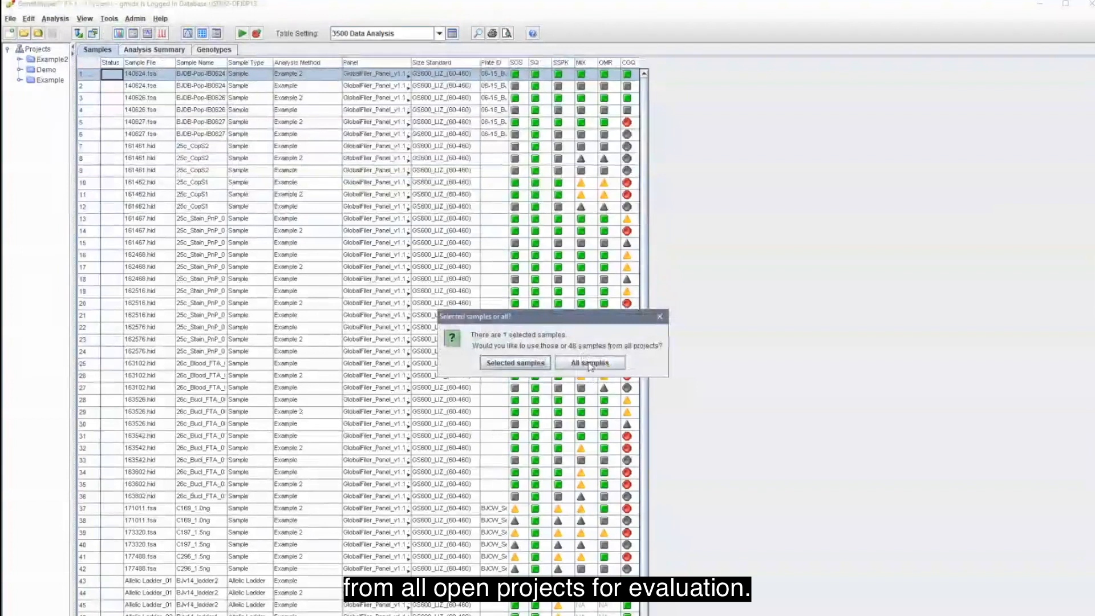
left_click(589, 362)
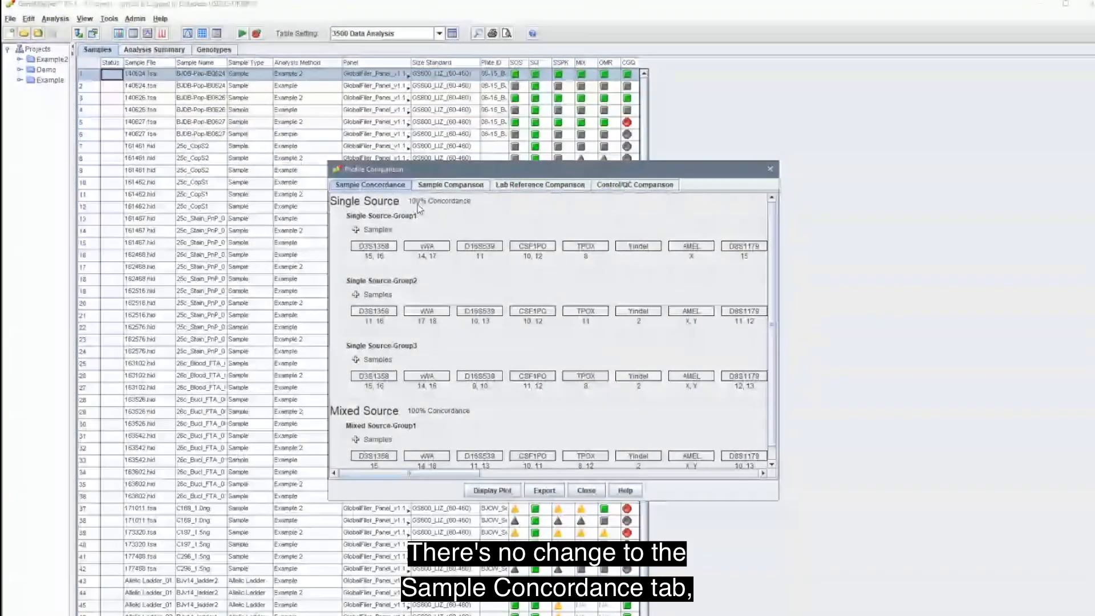
left_click(451, 184)
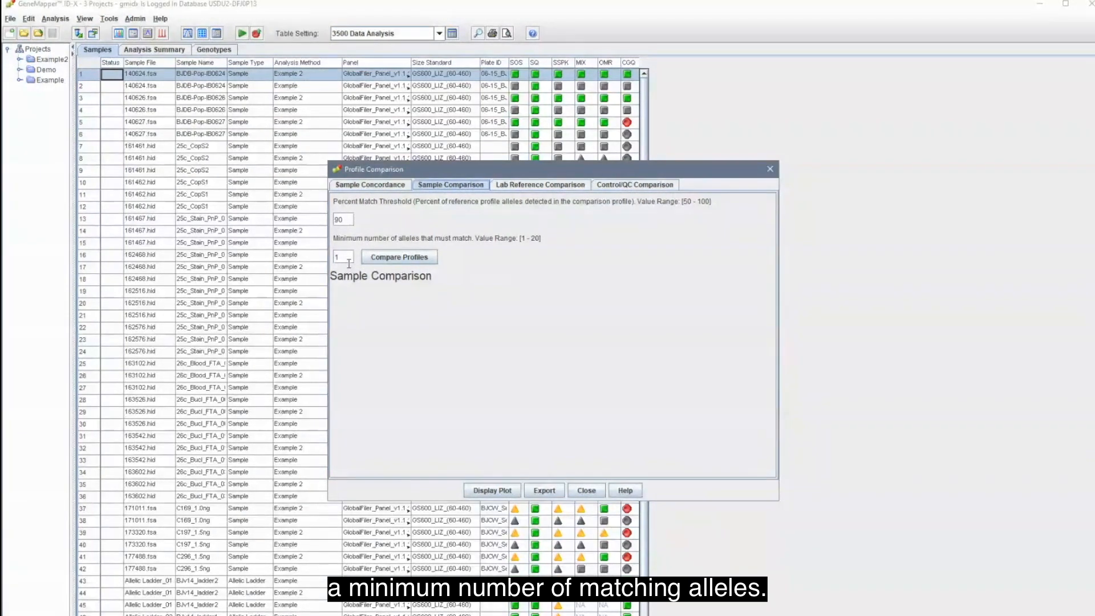
Rerun the sample comparison requiring 4 matching alleles, then close it to the BJDB-Pop-IB0627 plot.
left_click(398, 257)
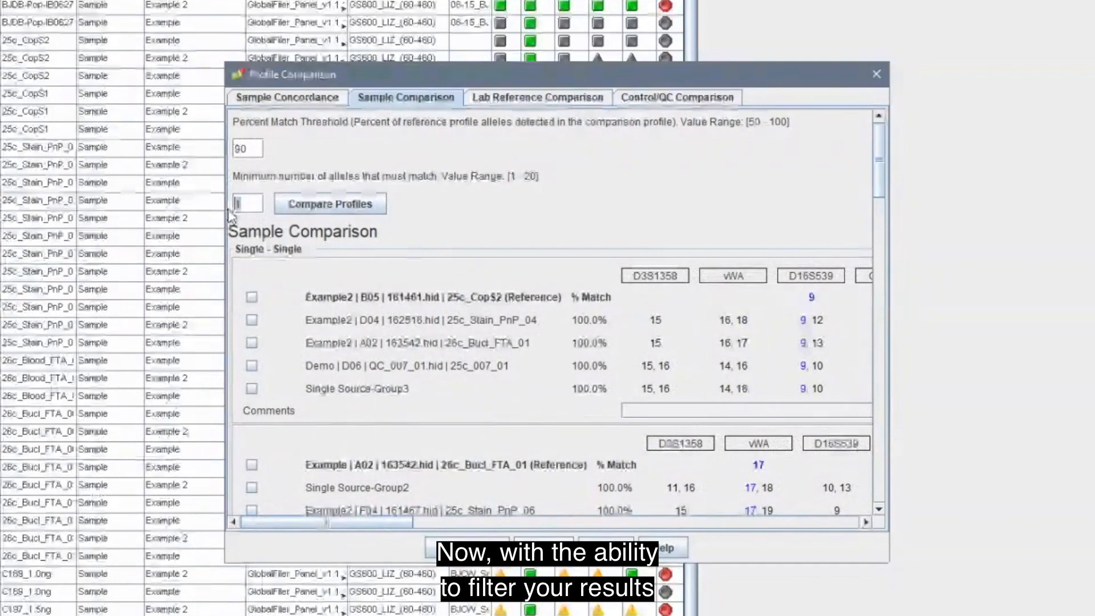
mouse_move(454, 241)
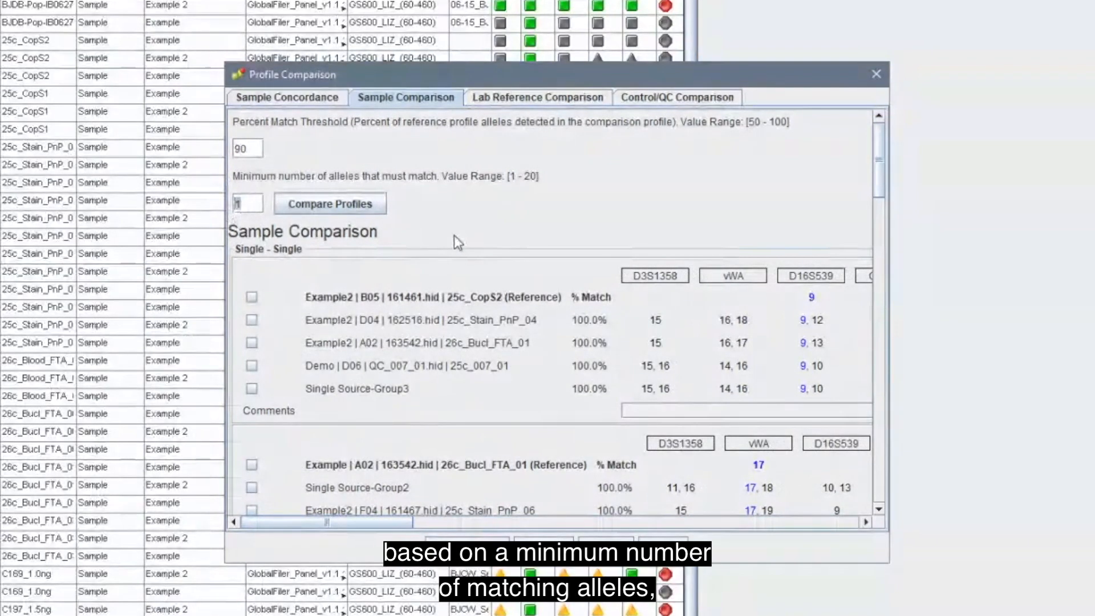
type("4")
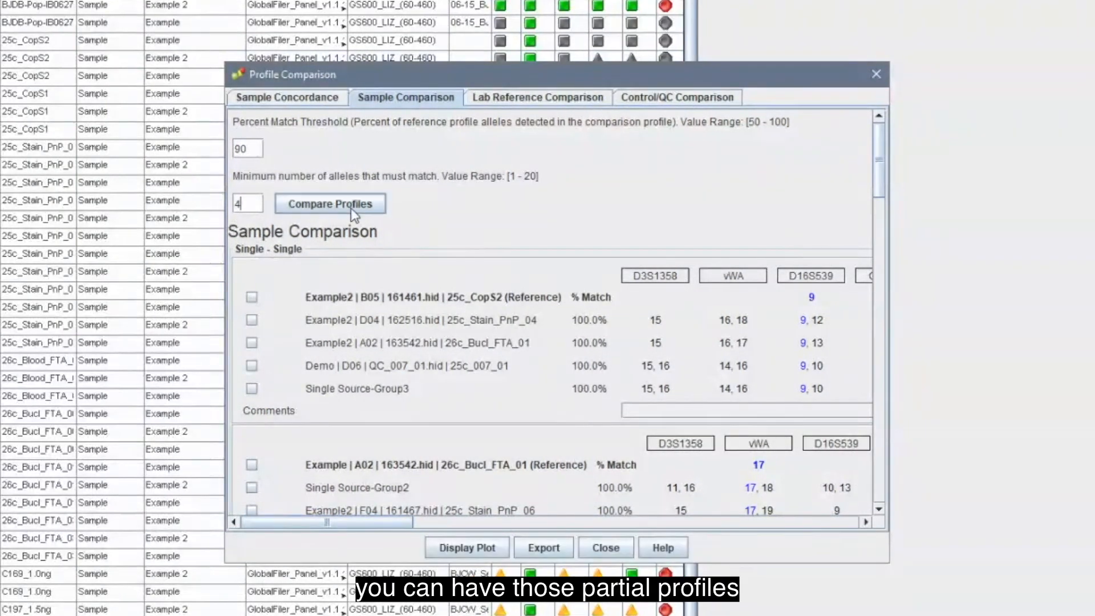
left_click(329, 204)
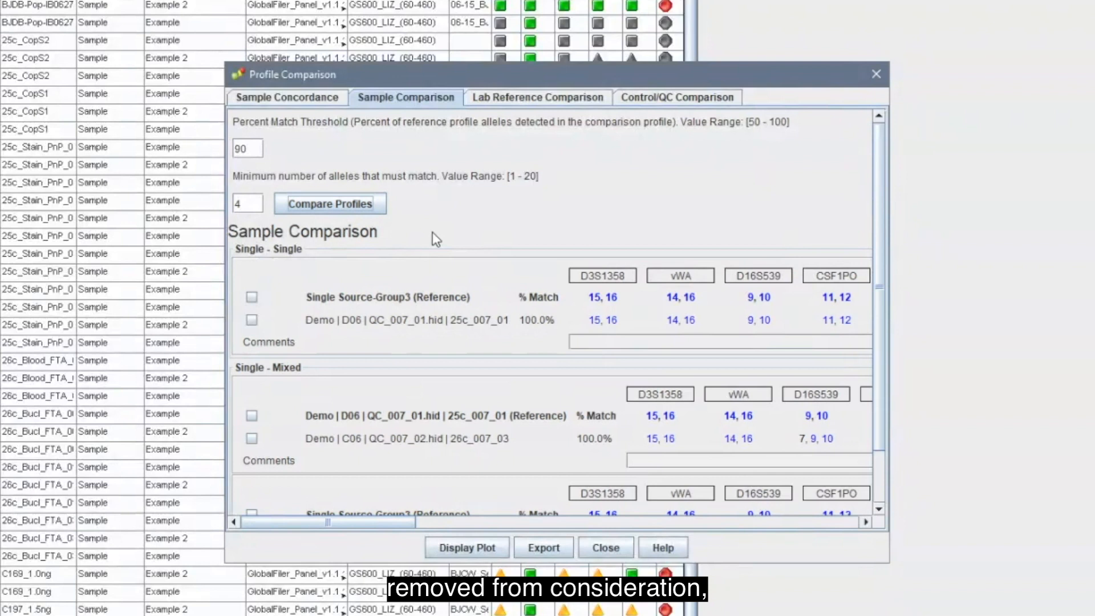
mouse_move(480, 323)
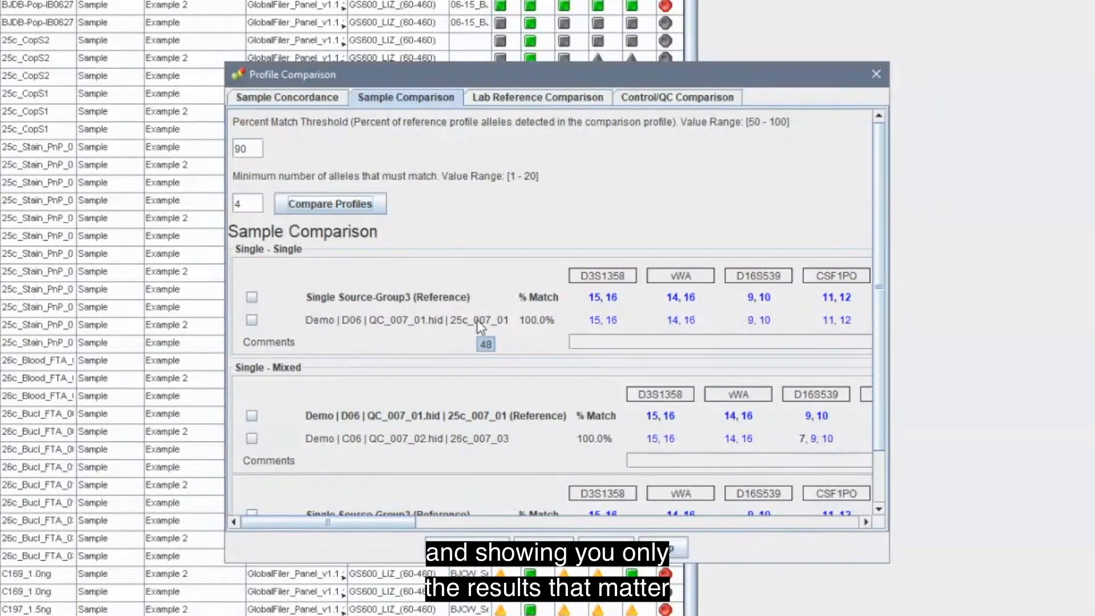
mouse_move(496, 232)
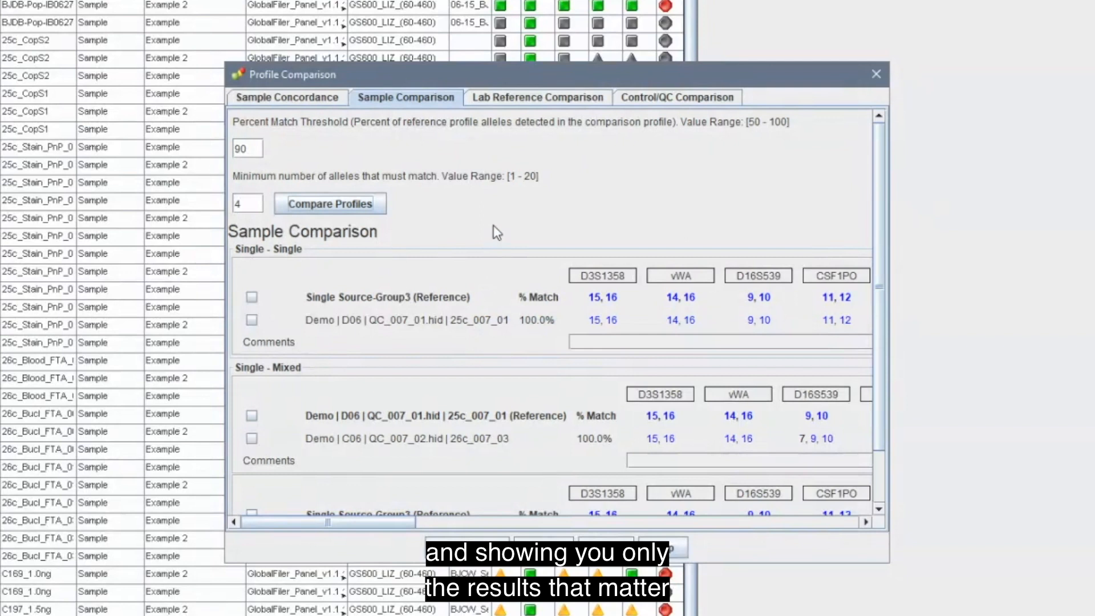
left_click(876, 74)
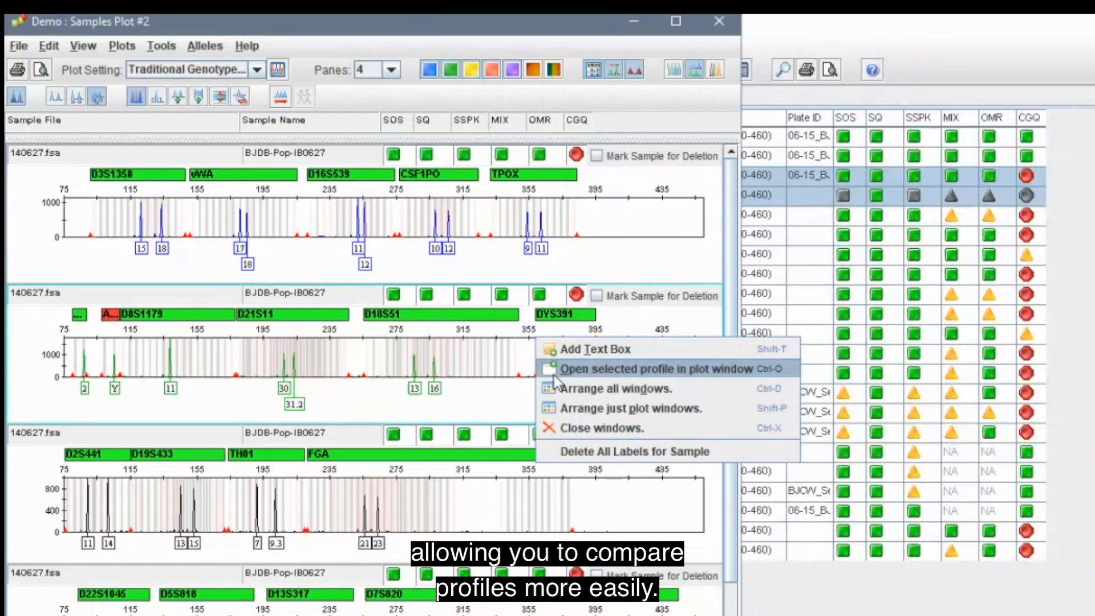
Open the 25c_CopS2 profile in its own plot window and maximize Samples Plot #3.
left_click(655, 368)
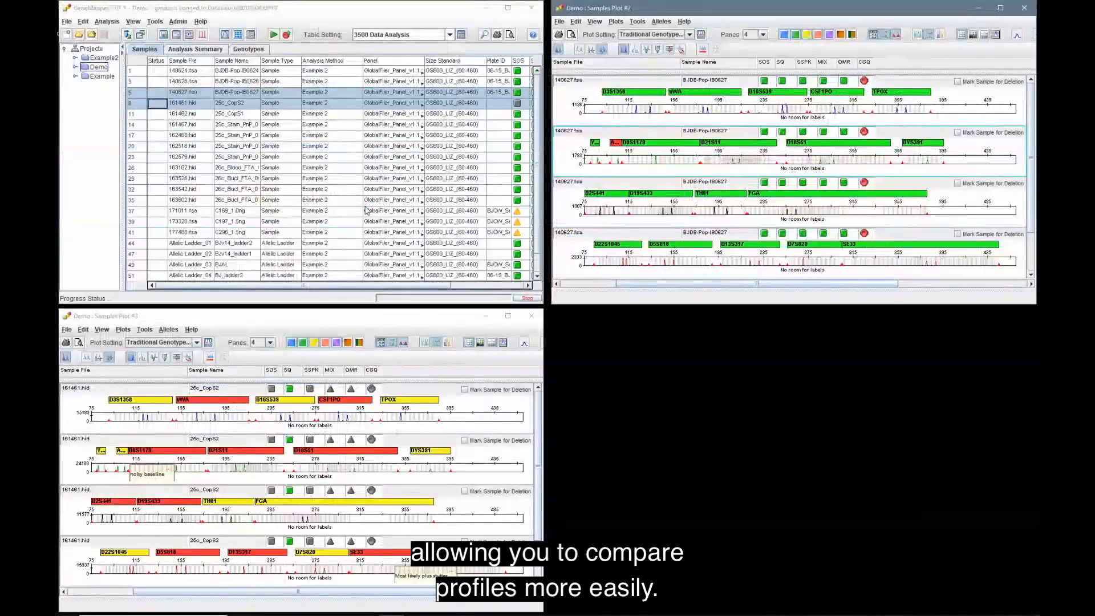
left_click(507, 315)
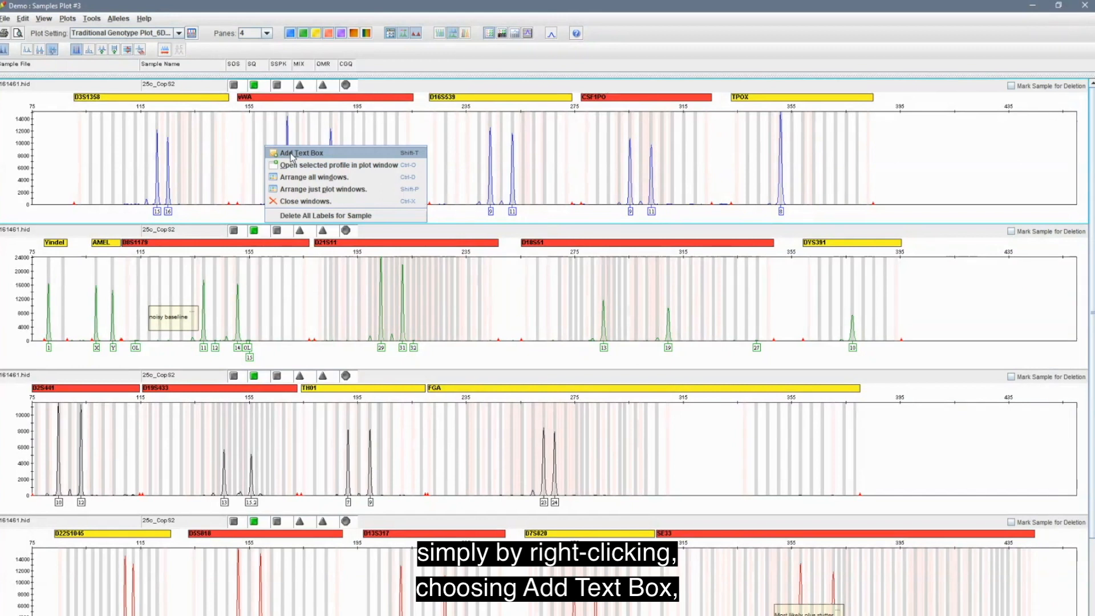
Add a 'See Note' text box to the first electropherogram pane and save it.
left_click(297, 153)
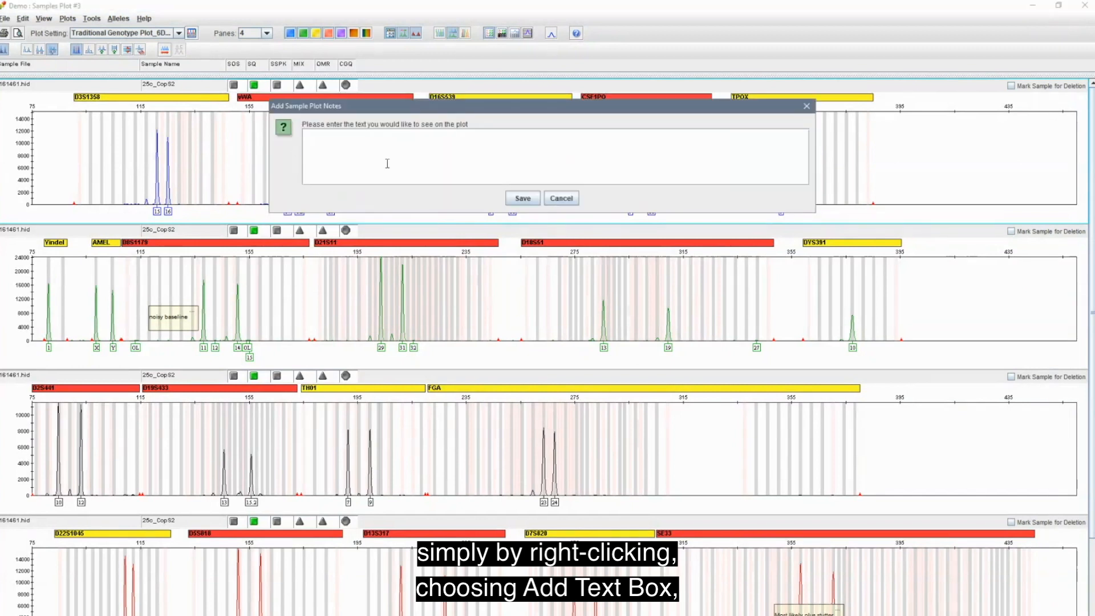
type("See")
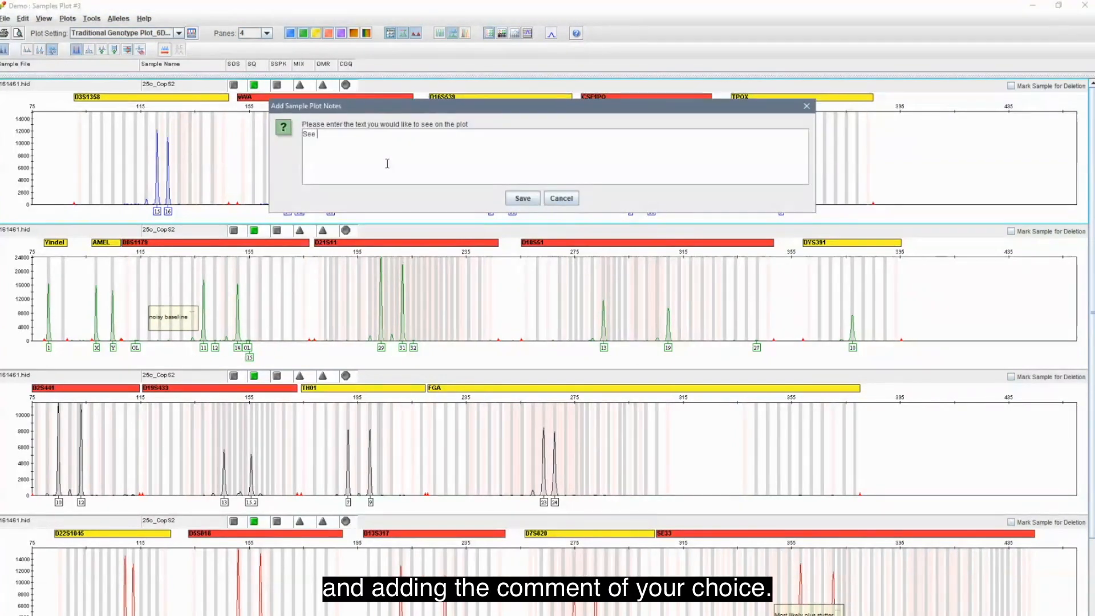
left_click(522, 198)
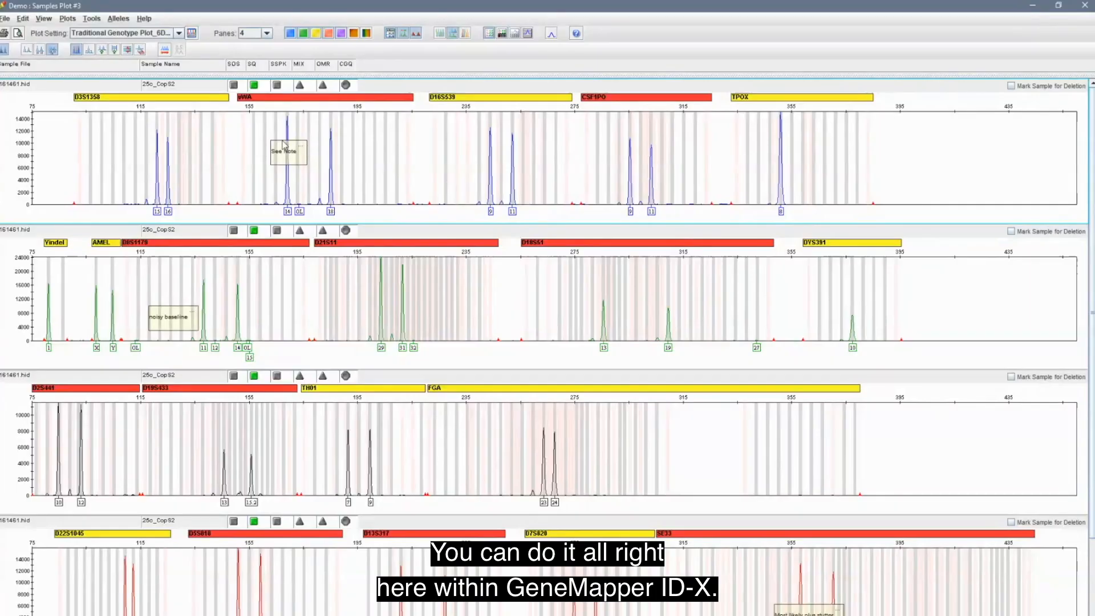
Drag the See Note annotation right within vWA and show its options menu.
left_click_drag(285, 151, 379, 153)
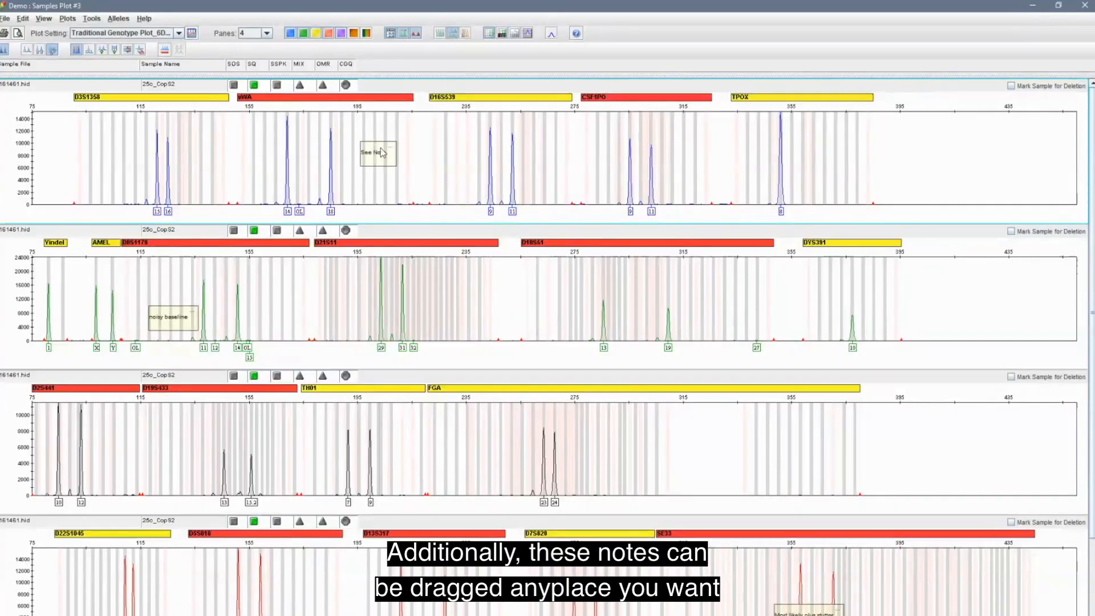
right_click(376, 153)
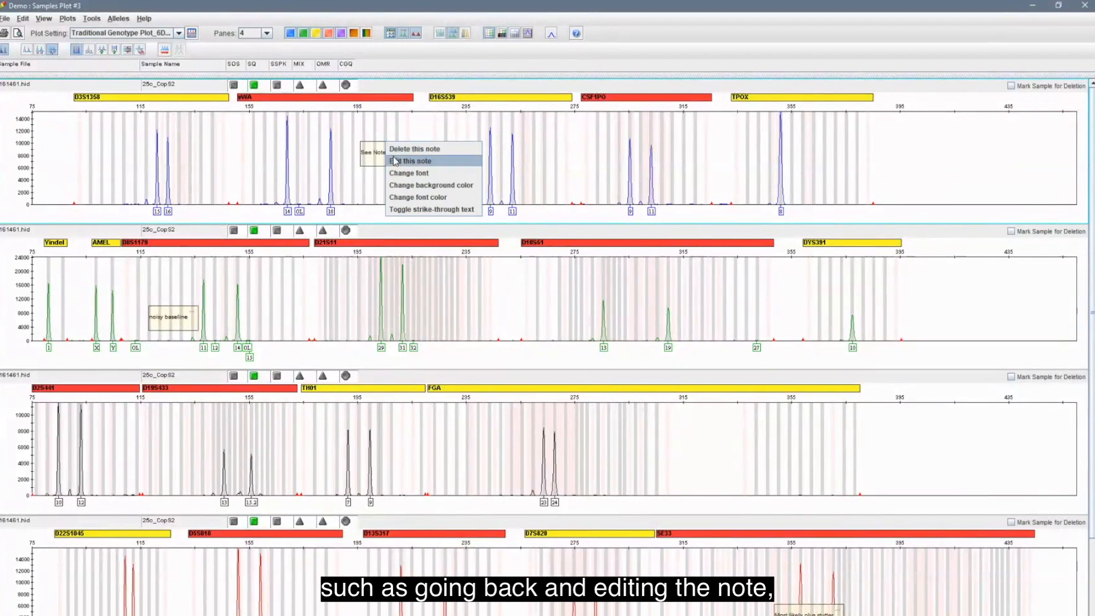
mouse_move(401, 218)
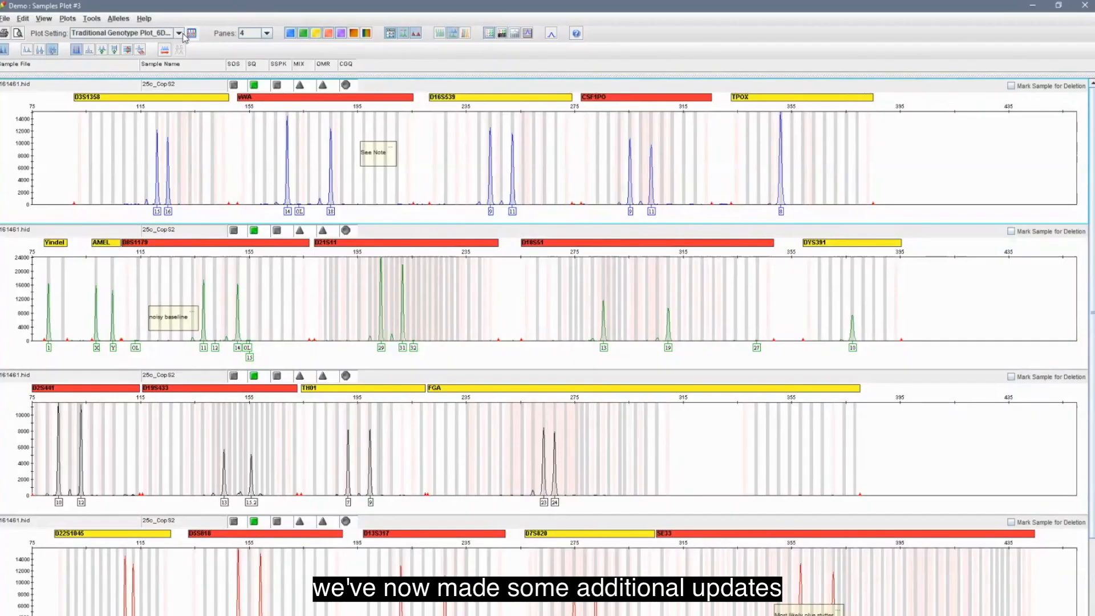
Apply the New plot setting from the Plot Setting dropdown.
left_click(181, 32)
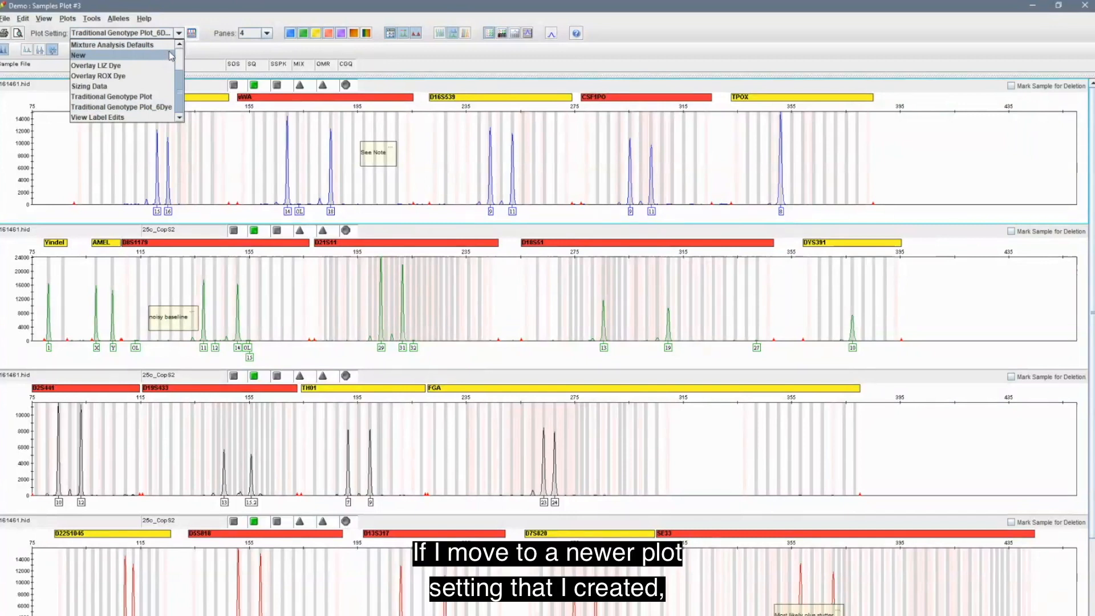
left_click(82, 55)
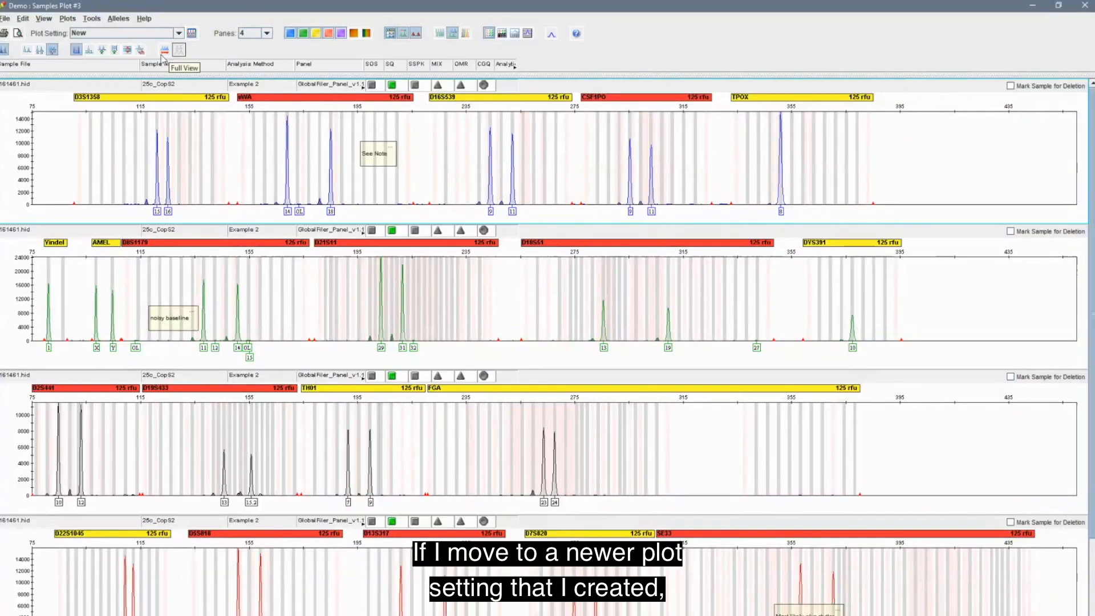
mouse_move(396, 205)
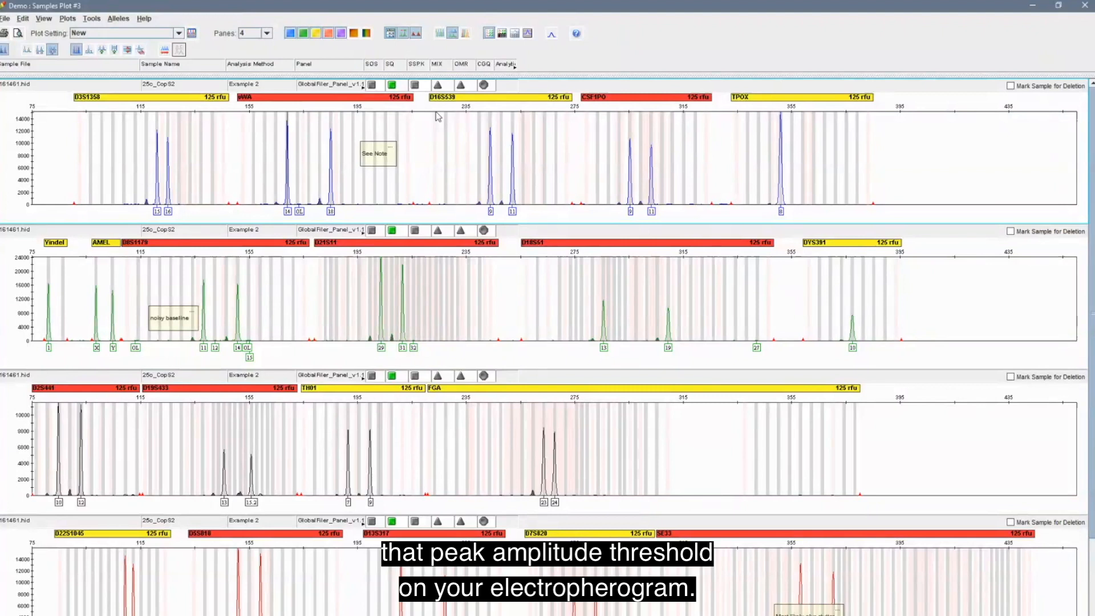
mouse_move(423, 115)
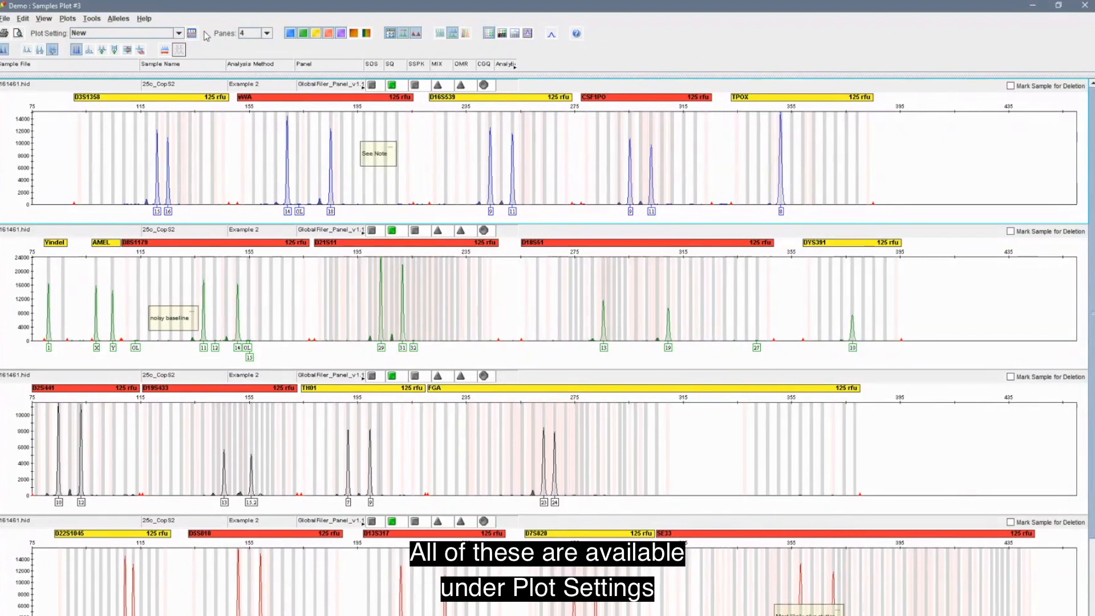
In the Plot Settings Editor, review the Sample Header columns and Labels options.
left_click(191, 33)
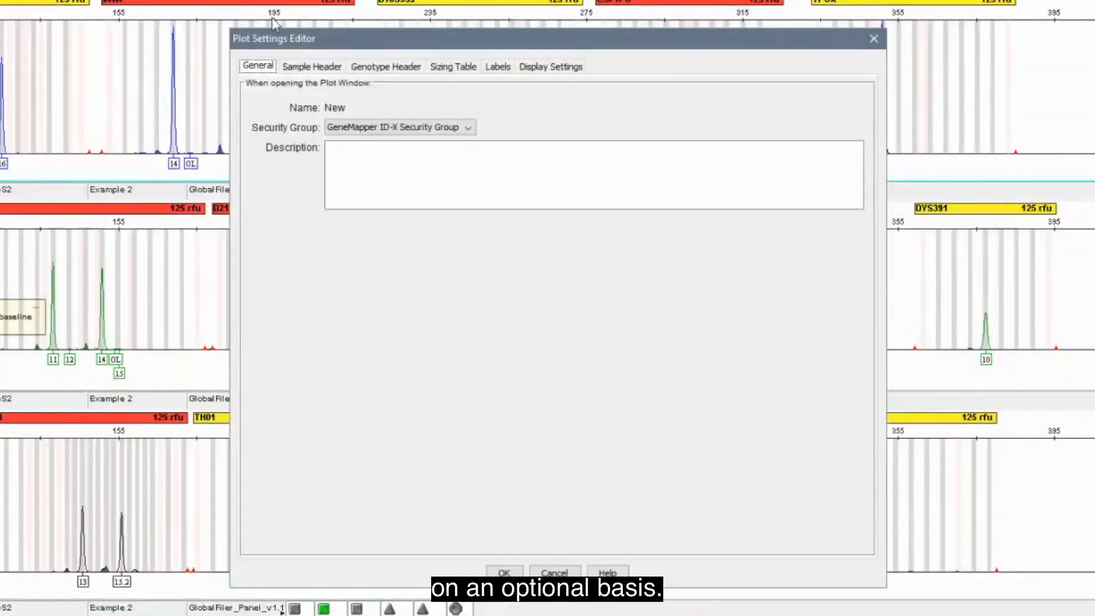
left_click(312, 66)
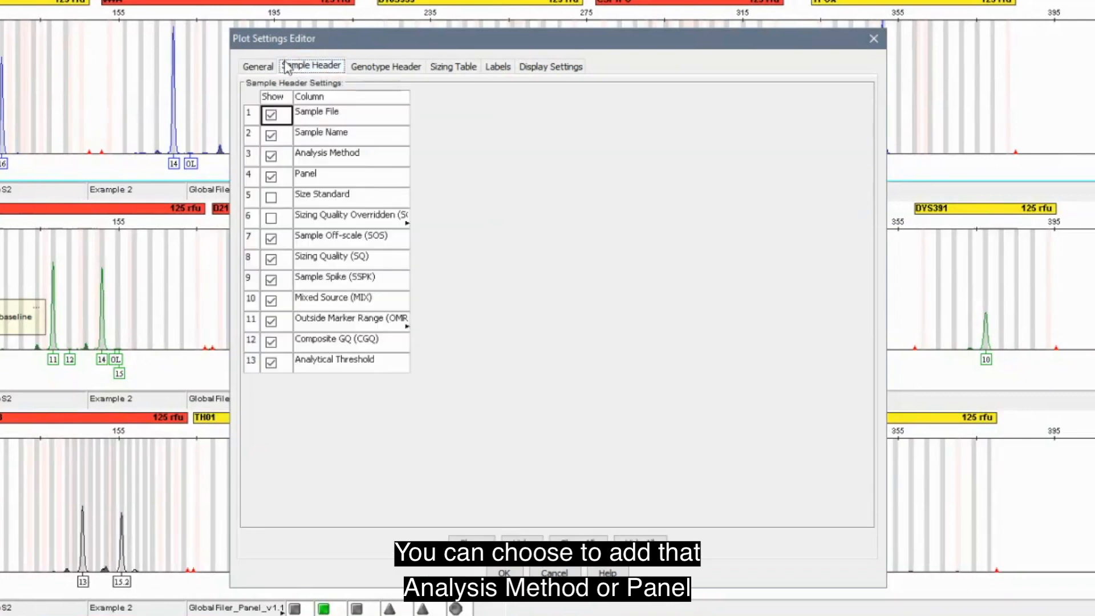
mouse_move(323, 173)
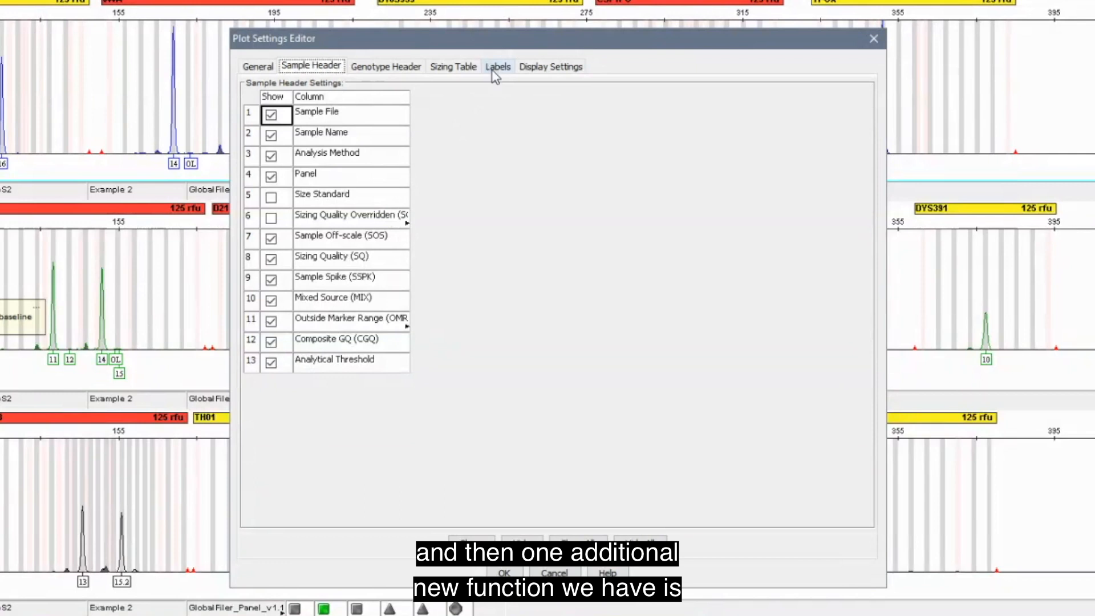
left_click(497, 66)
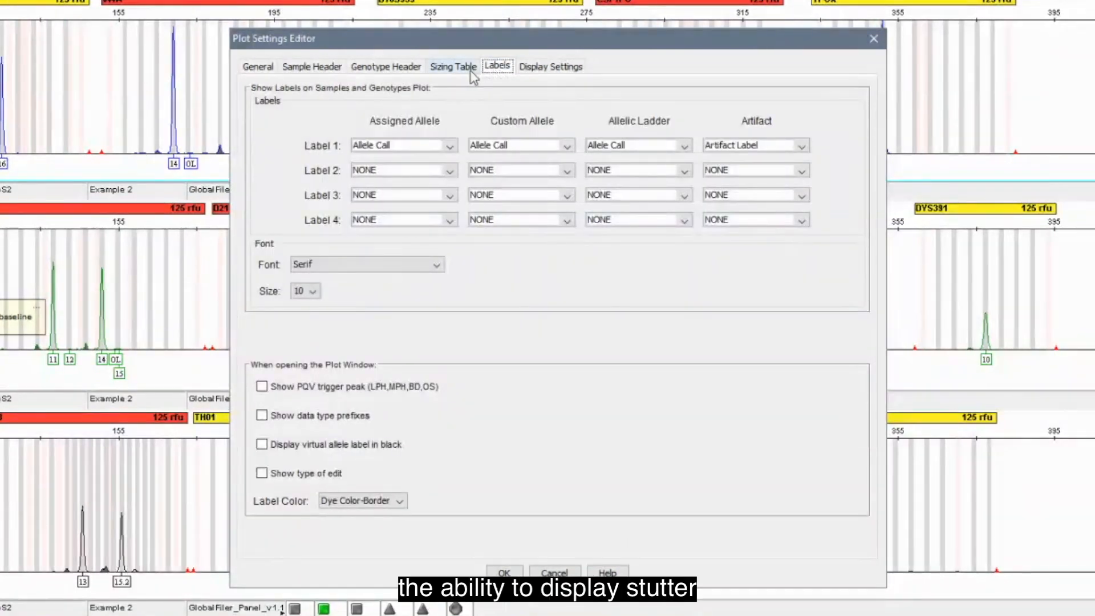
left_click(550, 66)
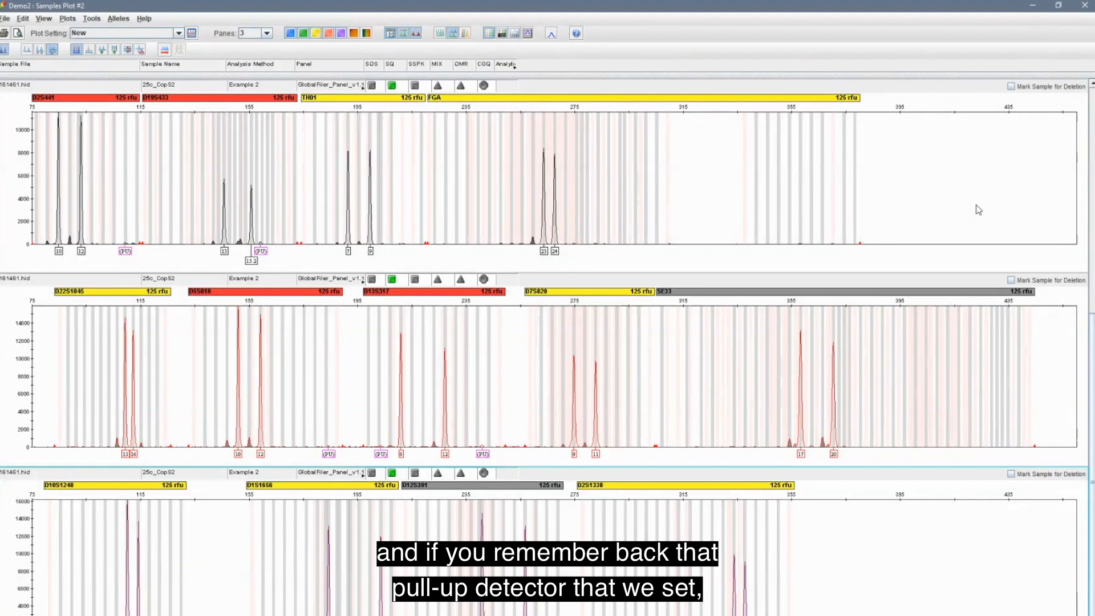
mouse_move(966, 215)
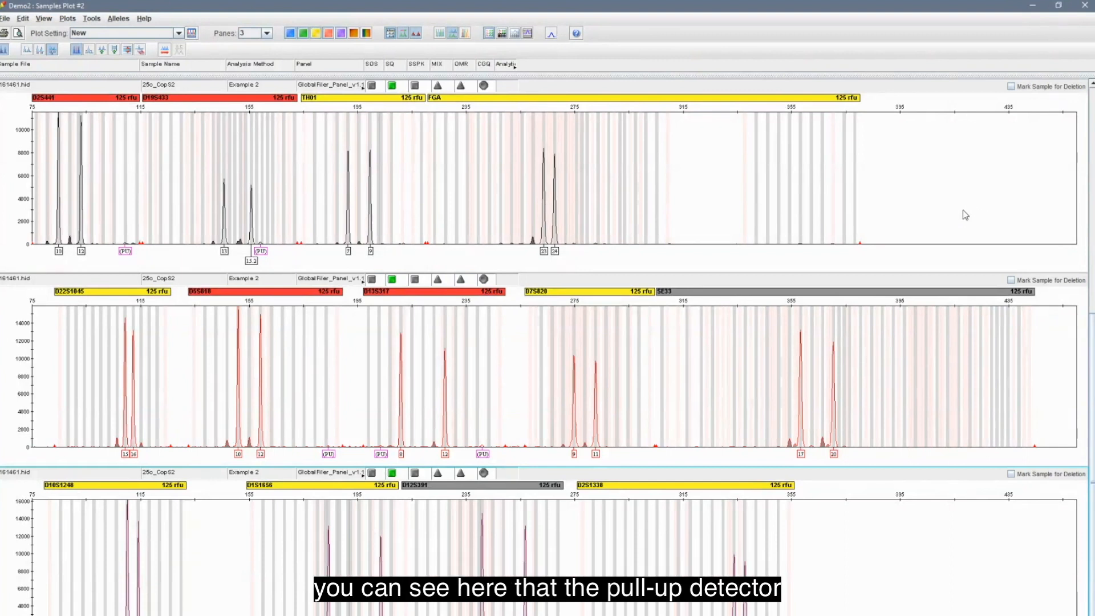
mouse_move(631, 308)
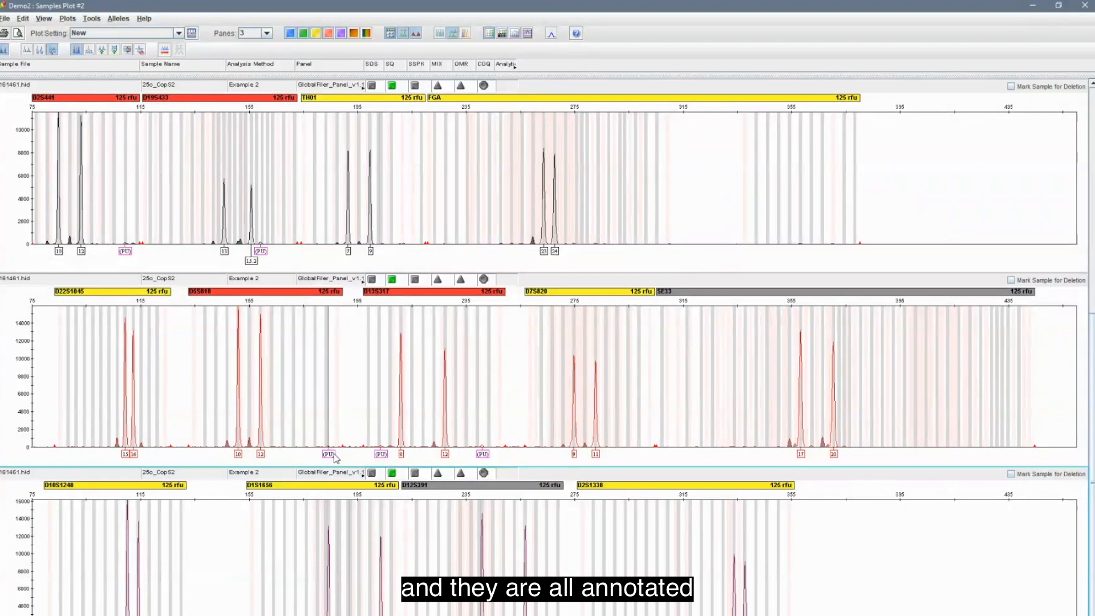
mouse_move(382, 478)
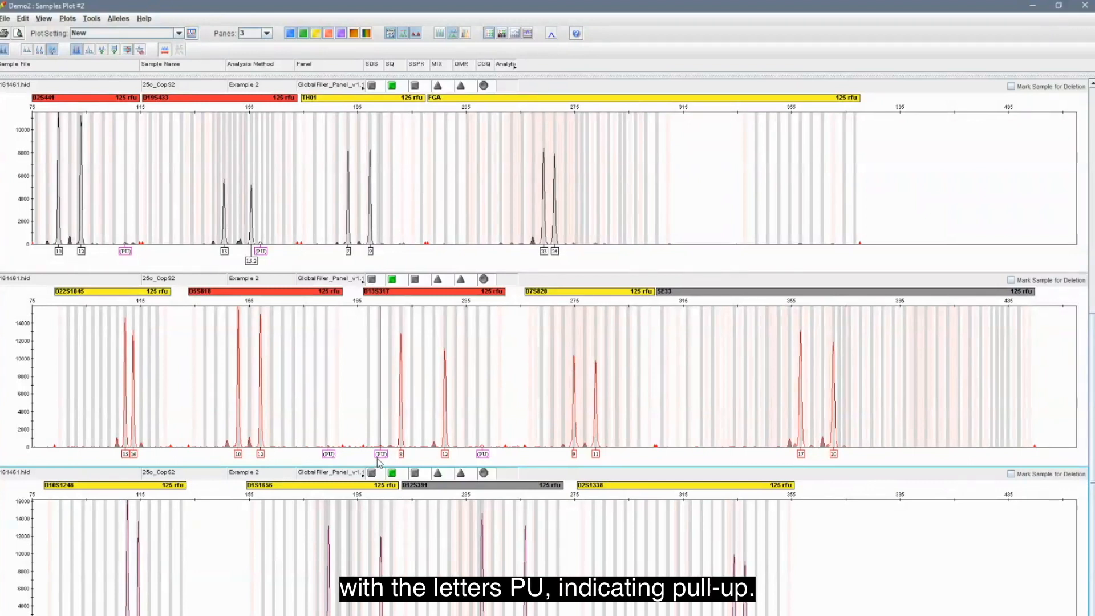
mouse_move(357, 403)
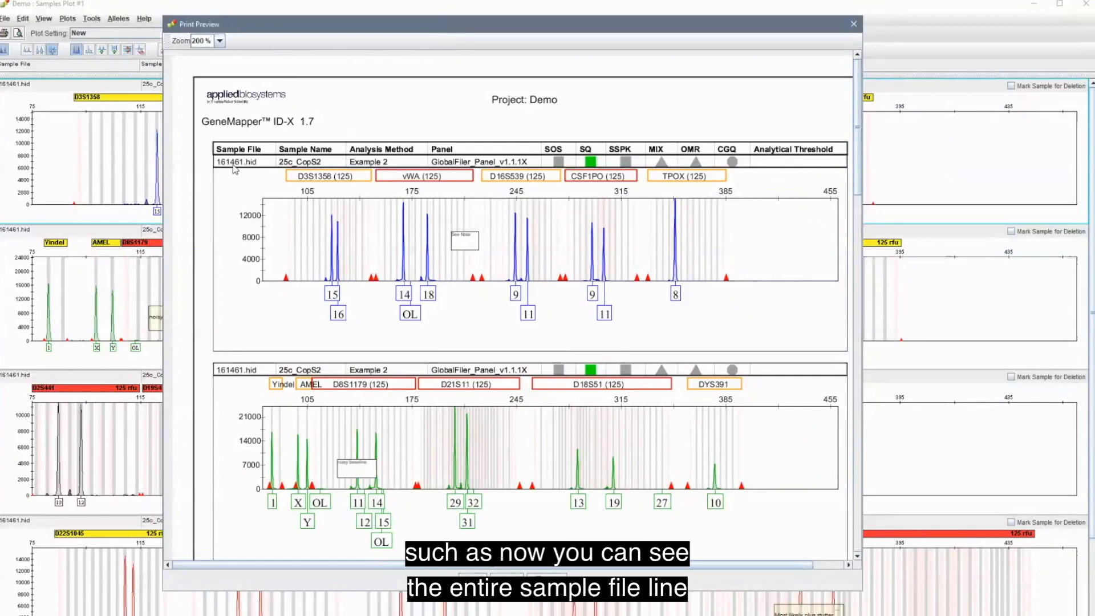
mouse_move(503, 179)
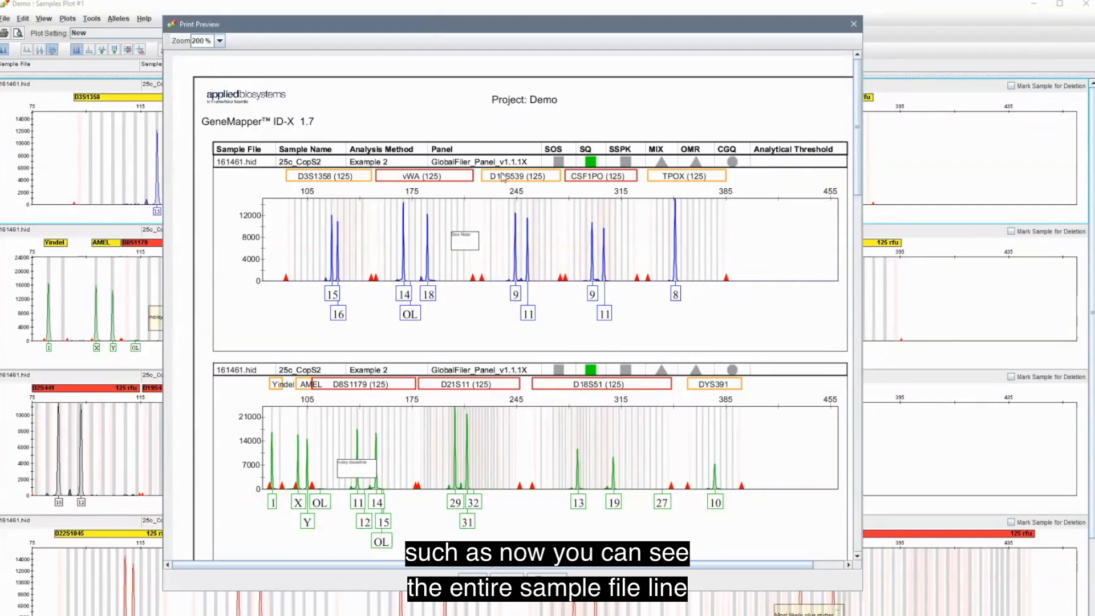
mouse_move(496, 210)
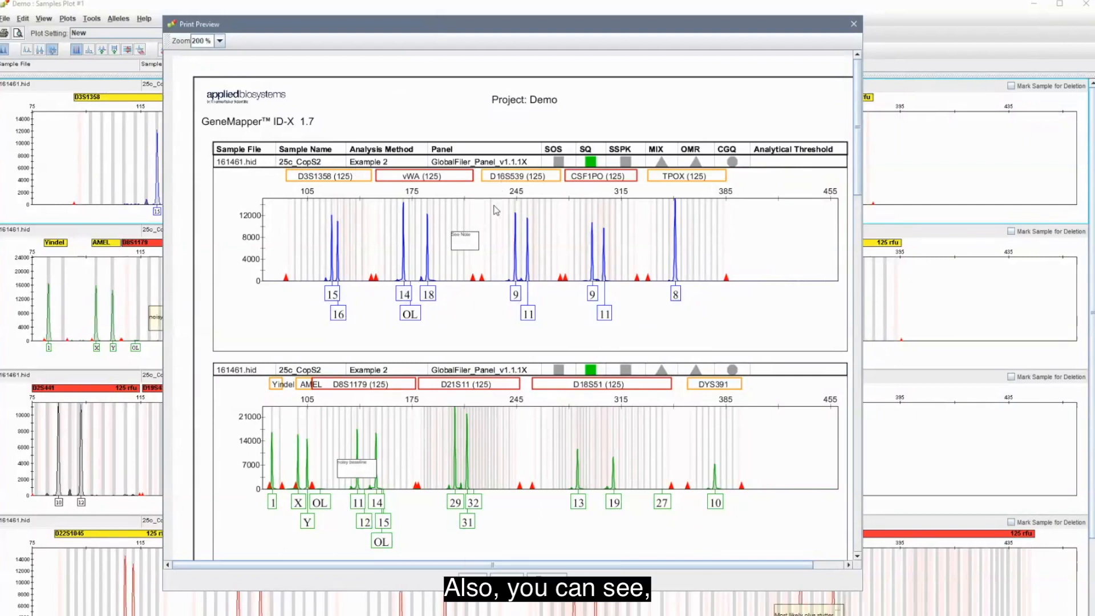
mouse_move(480, 194)
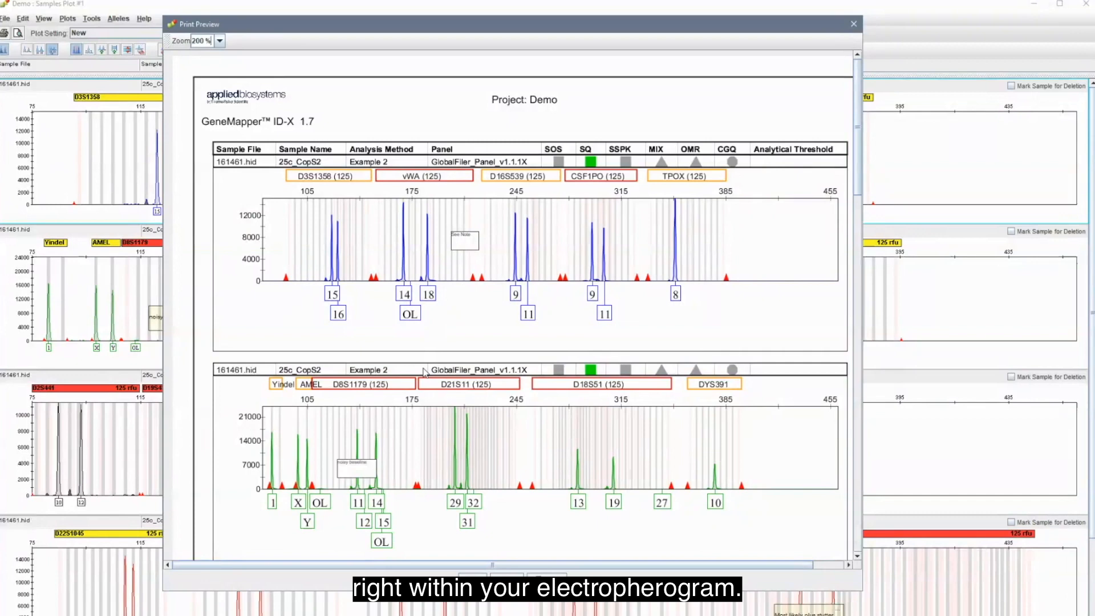
Close the print preview to return to the Samples table.
left_click(853, 23)
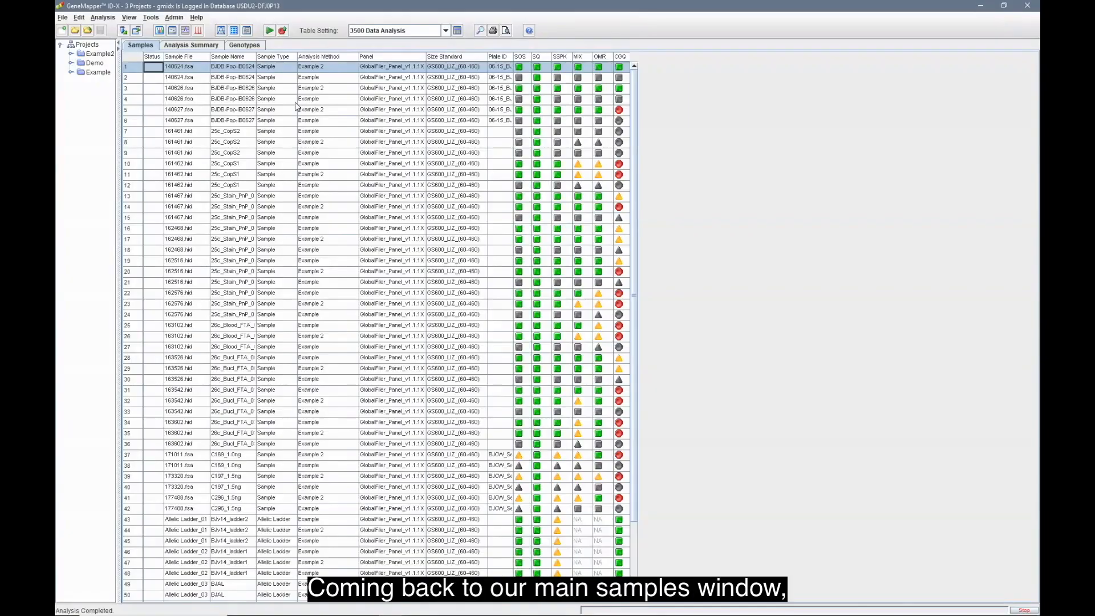